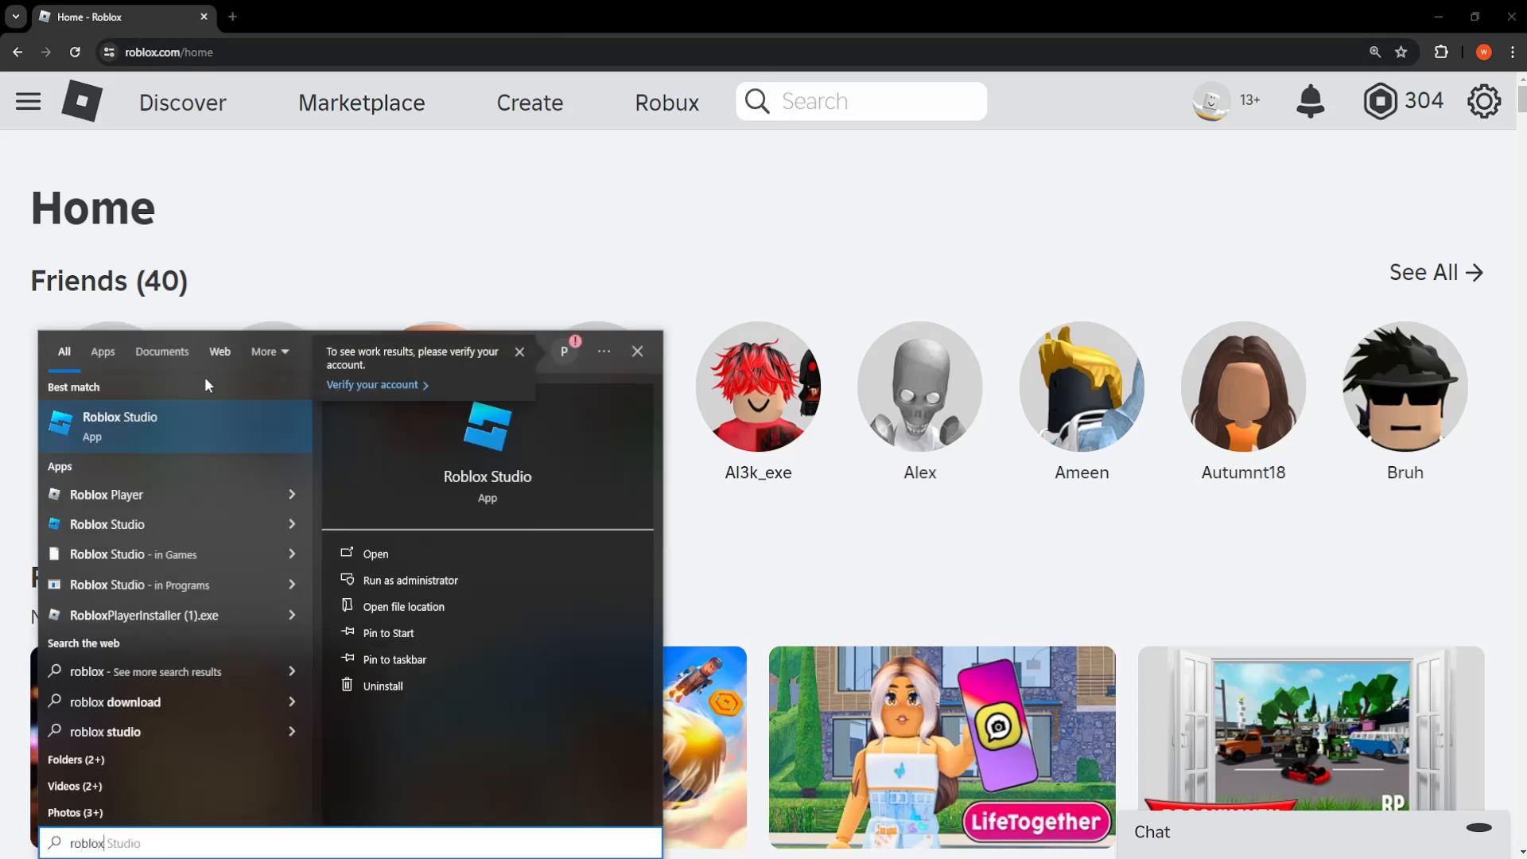
Launch Roblox Studio from the Windows Search results and let it log in.
left_click(375, 553)
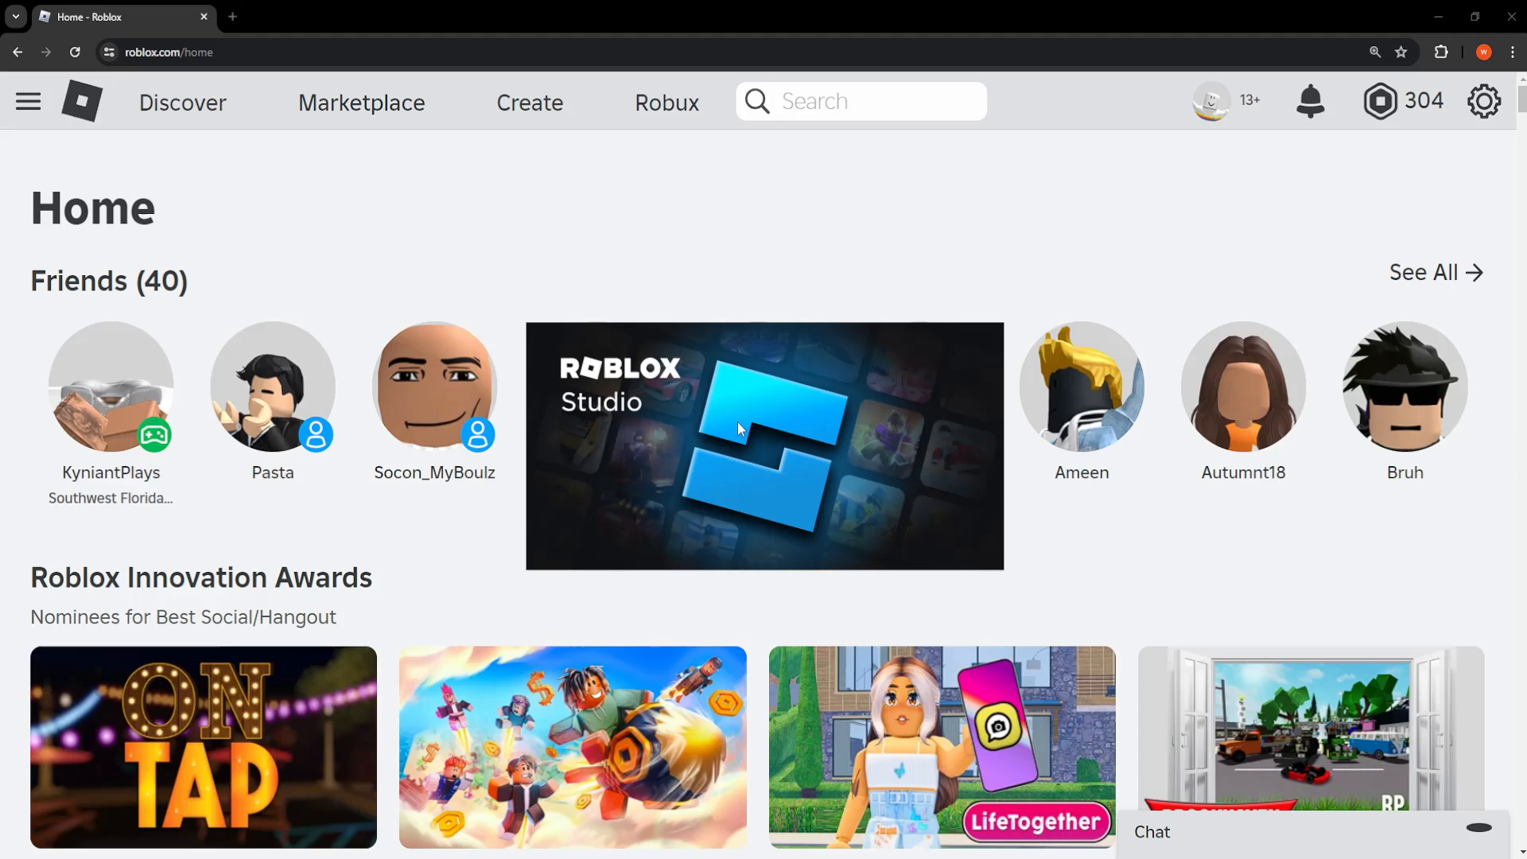
left_click(763, 446)
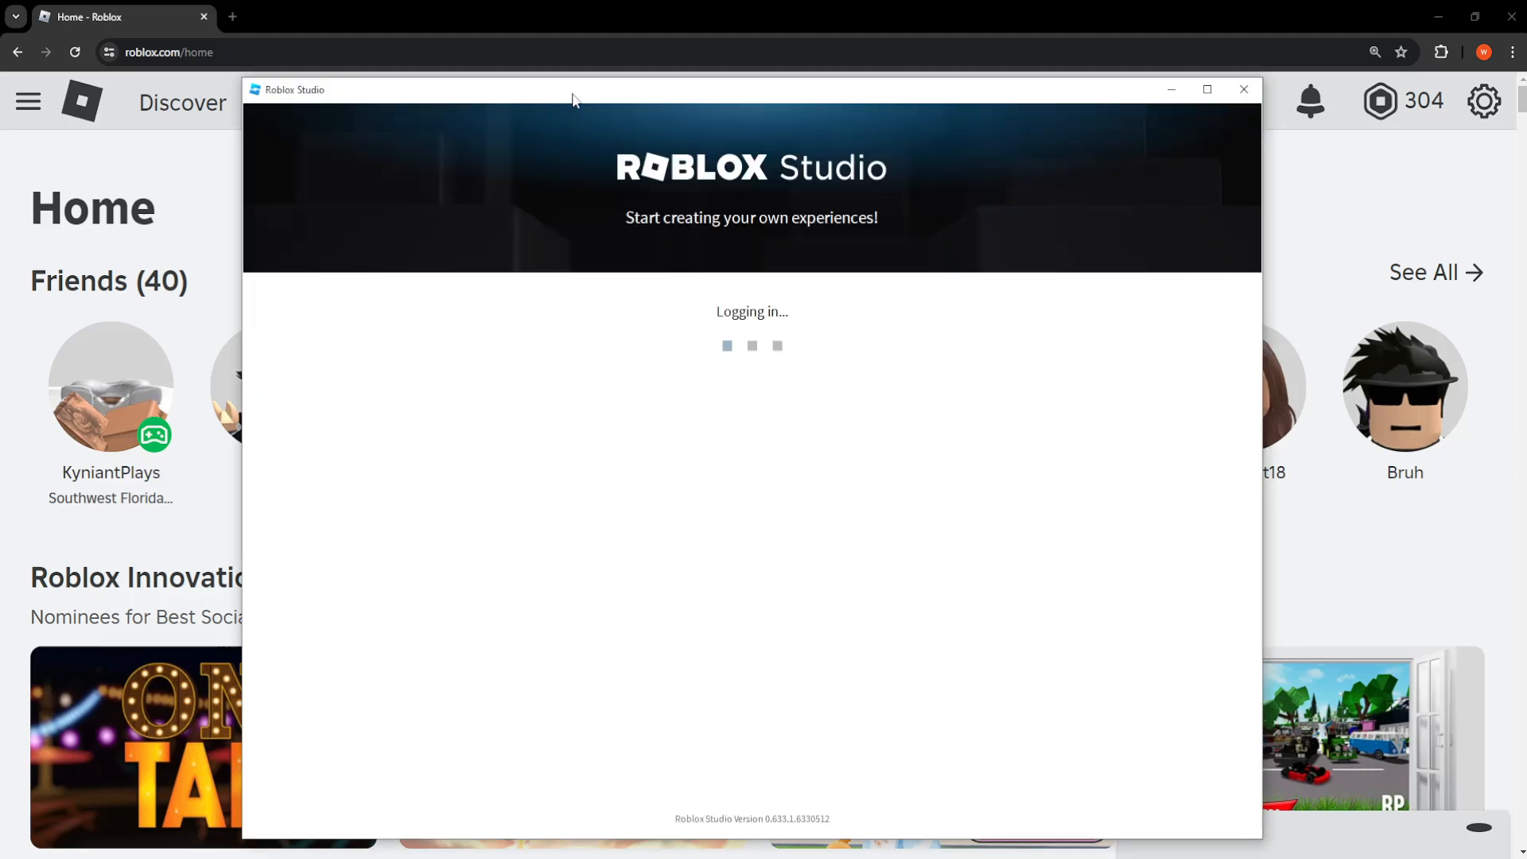
mouse_move(739, 348)
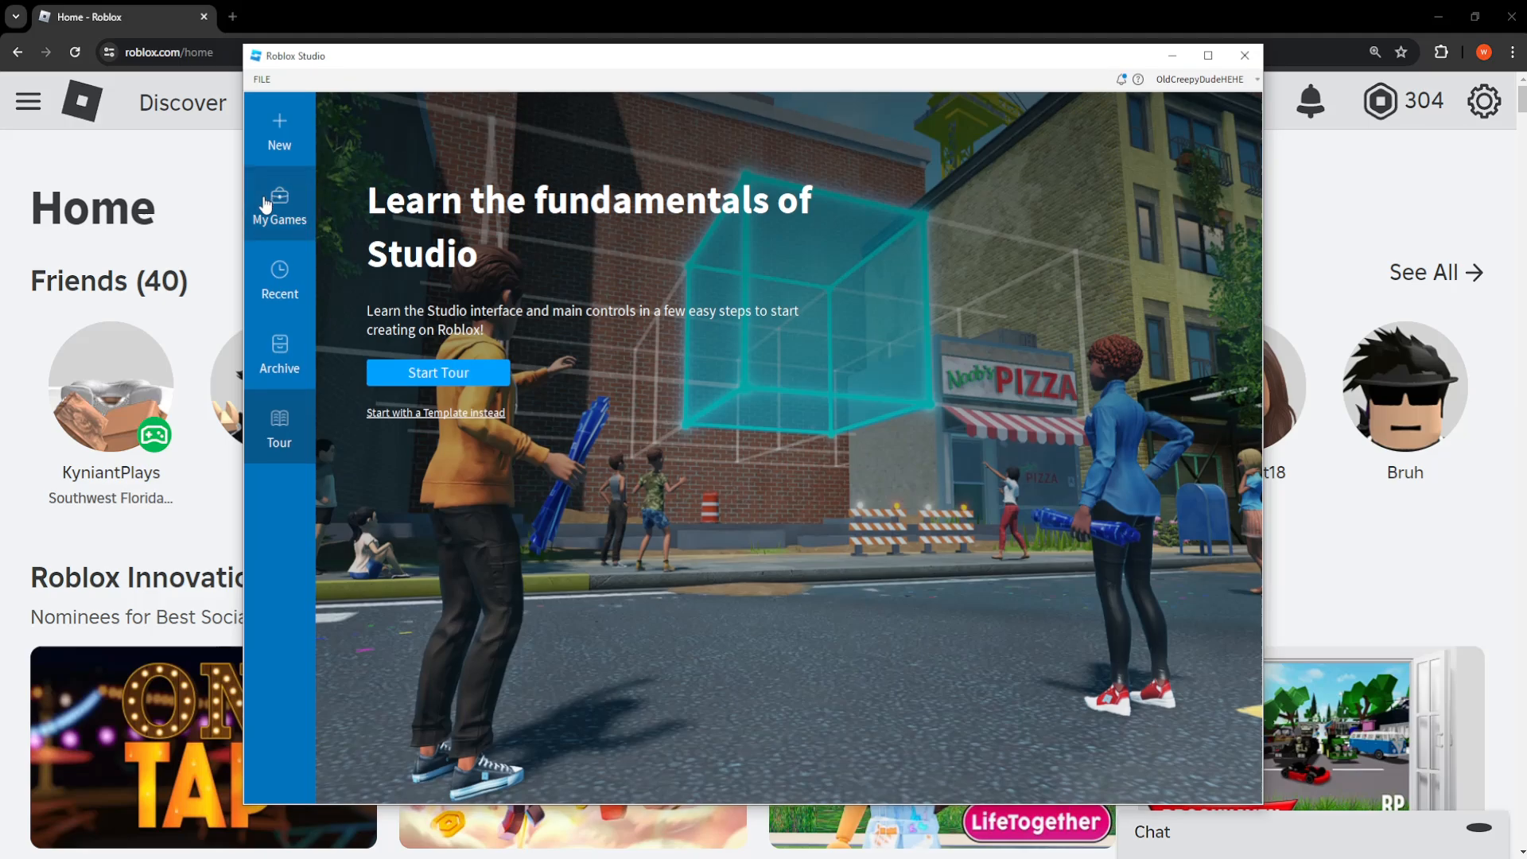
View My Games, then show the New place templates grid.
left_click(280, 206)
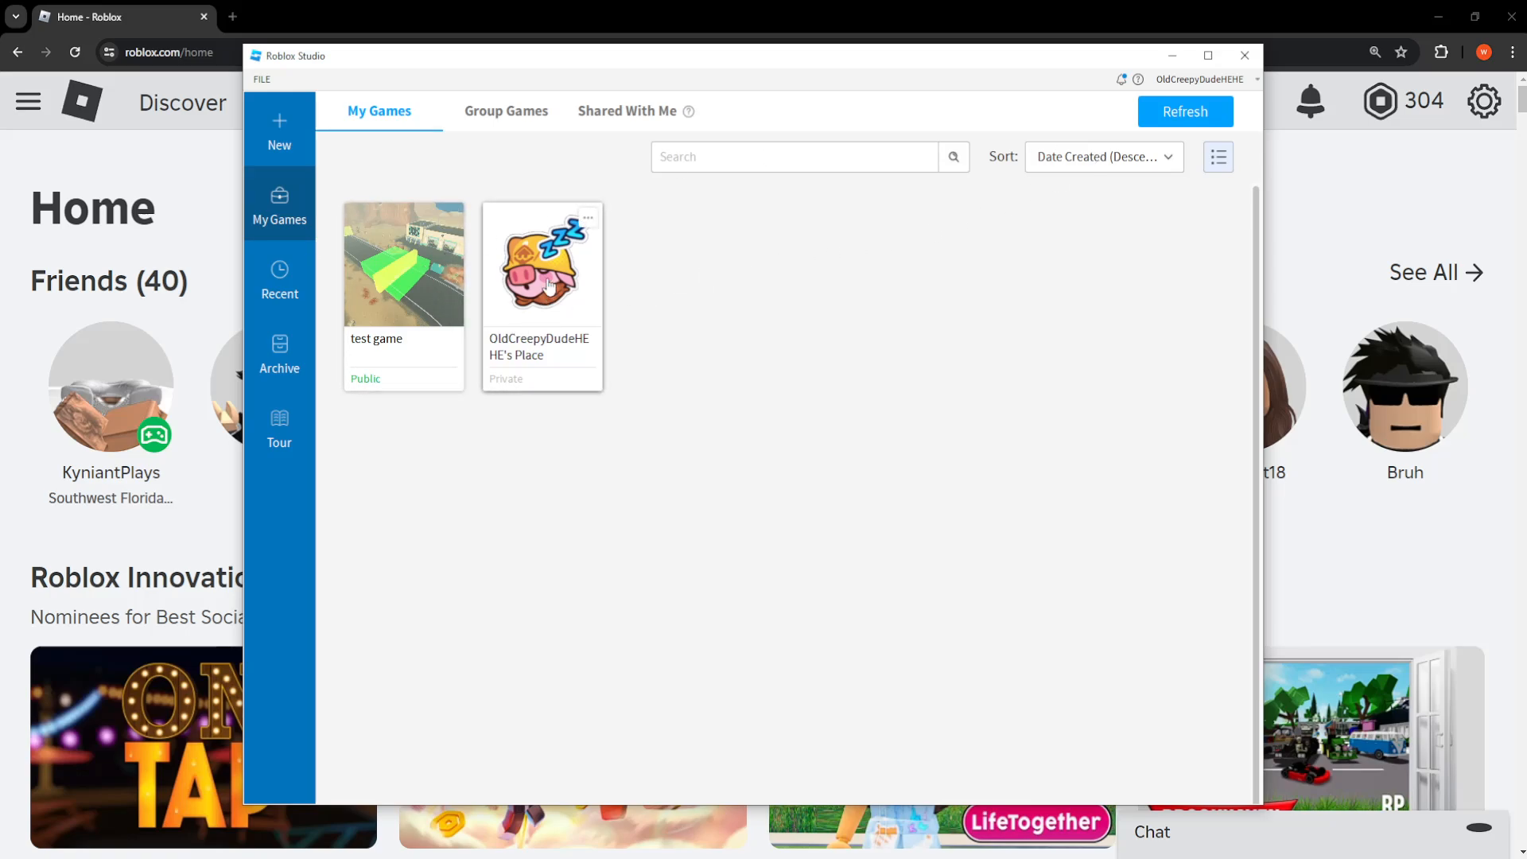
mouse_move(474, 285)
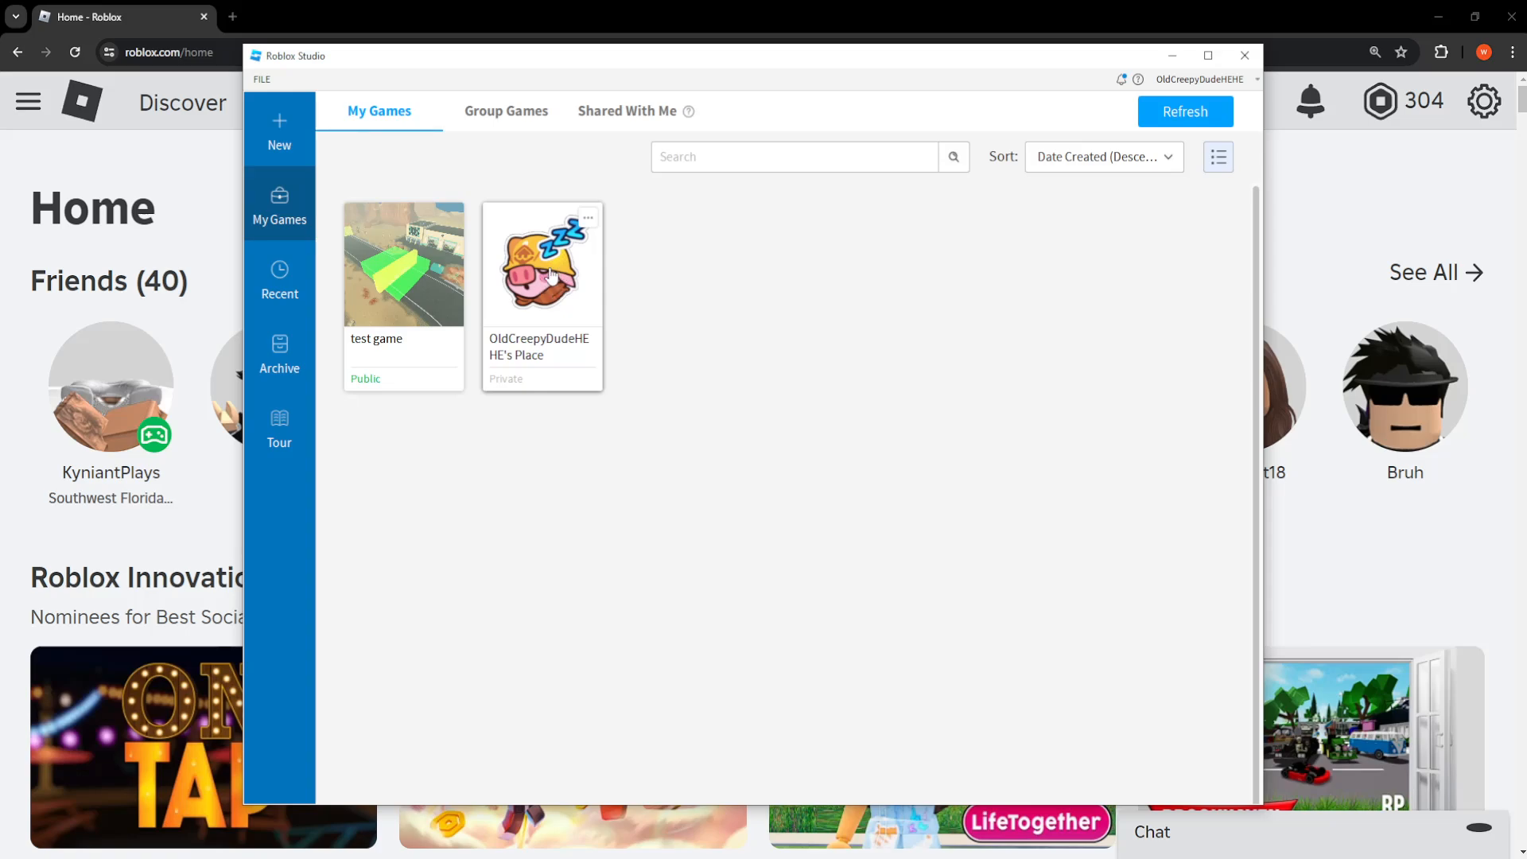
mouse_move(523, 283)
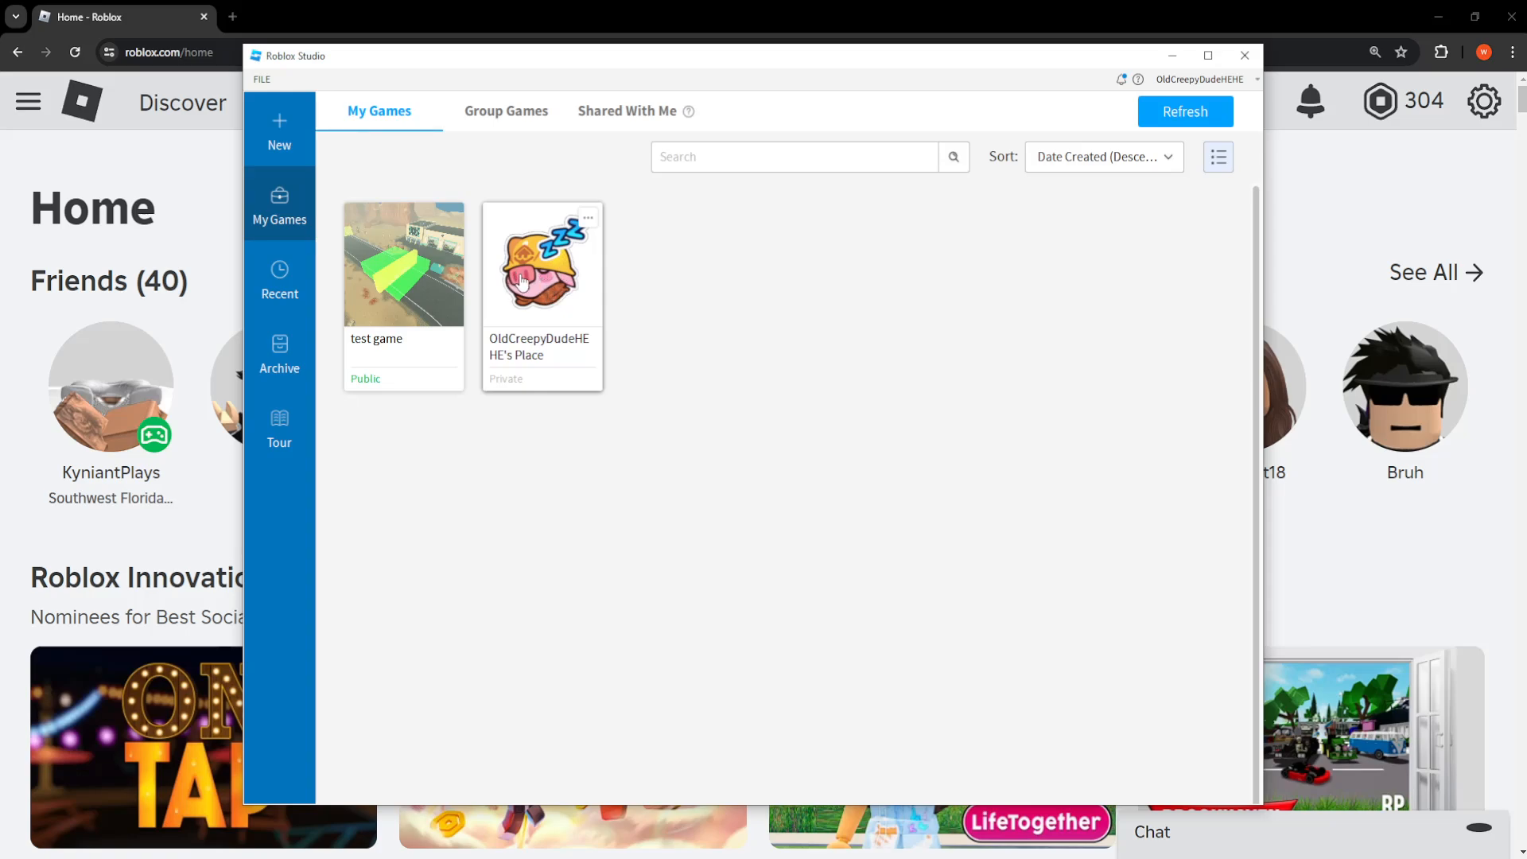
left_click(280, 129)
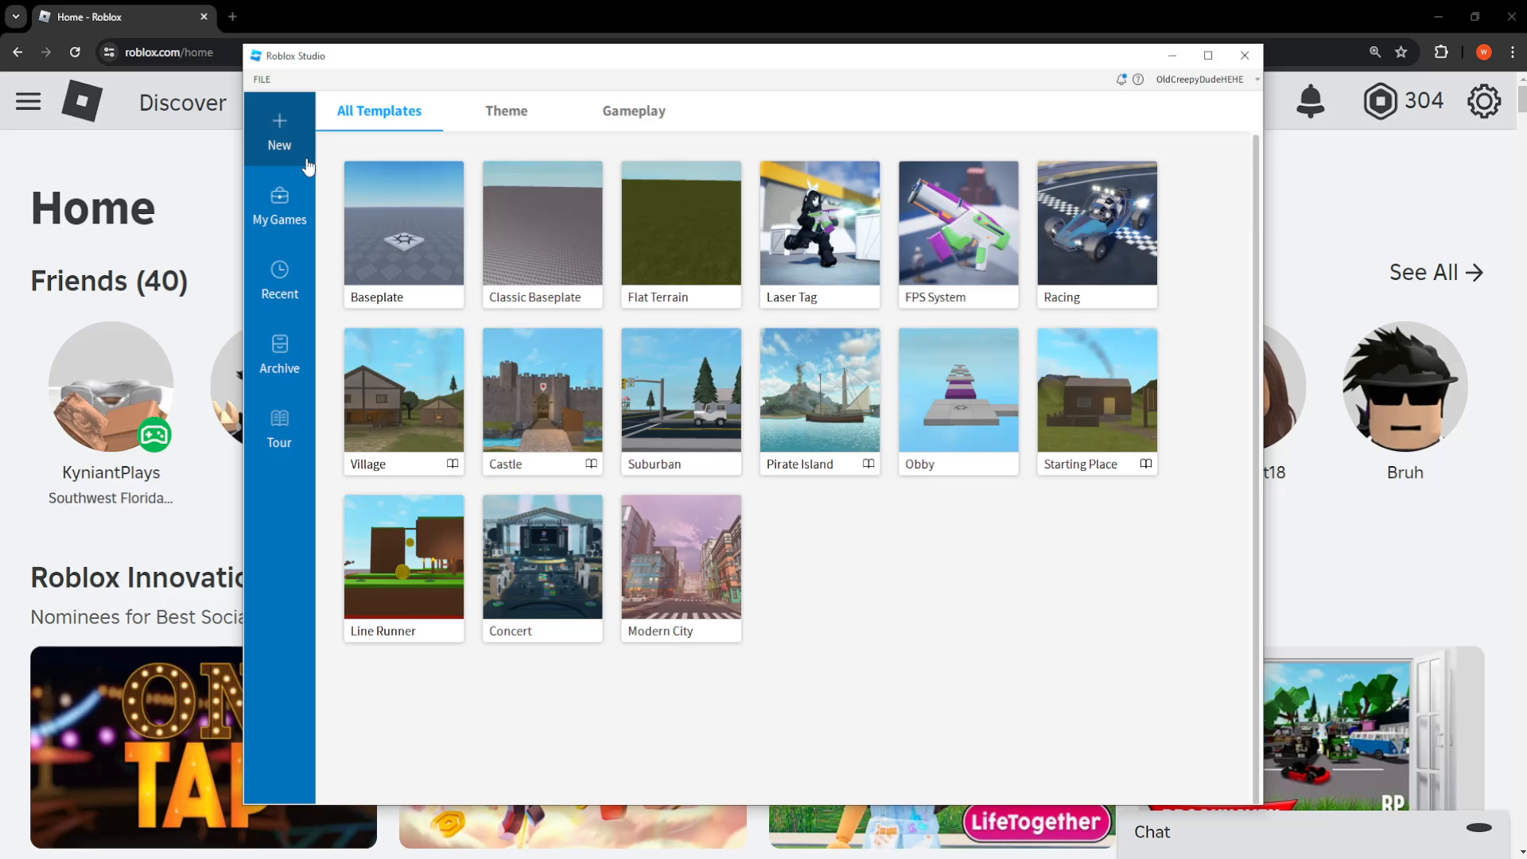
mouse_move(714, 262)
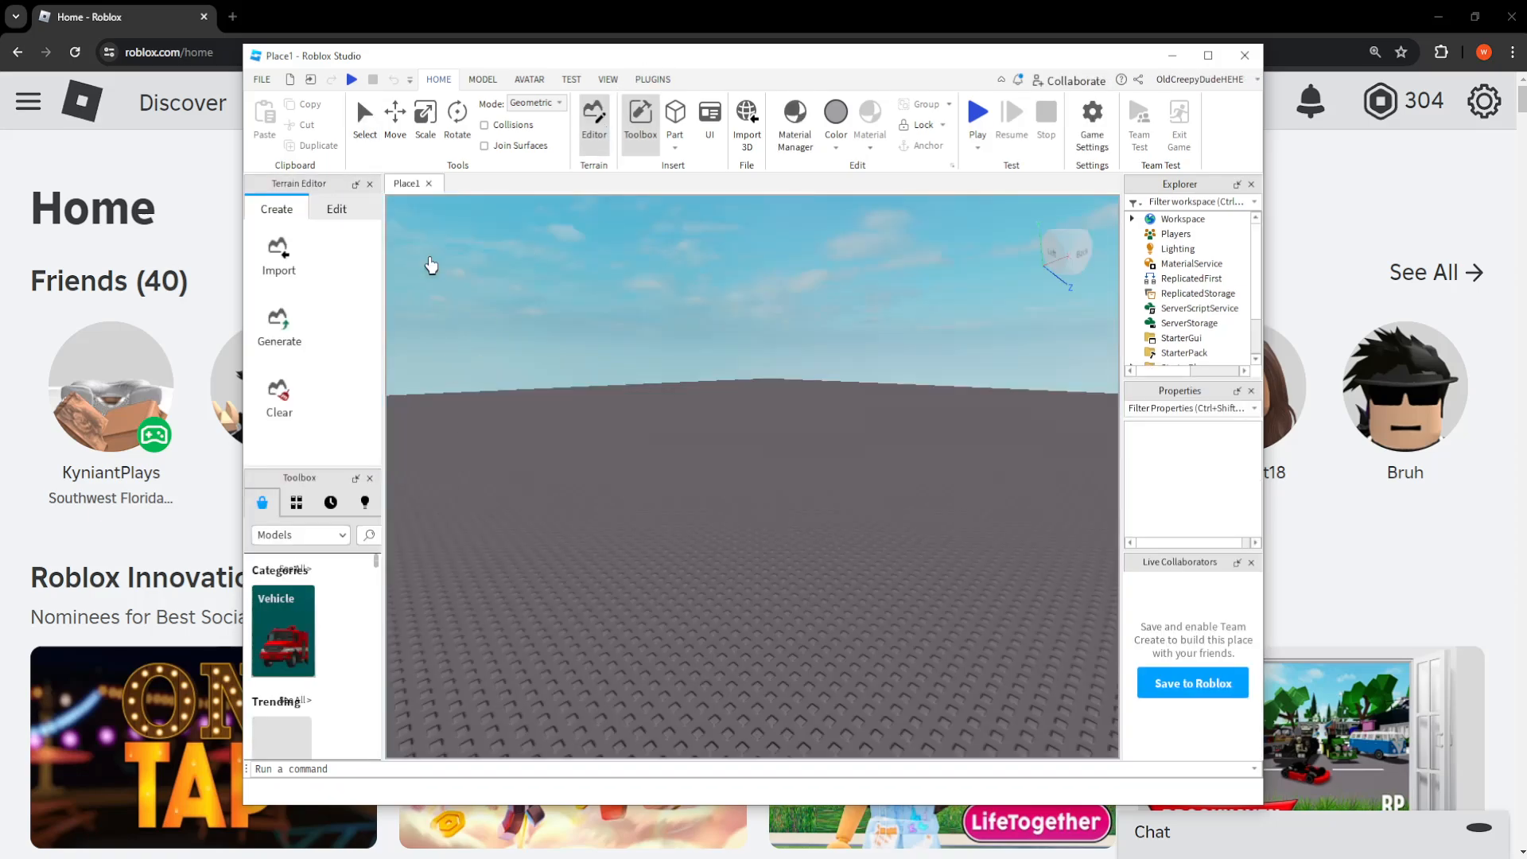
mouse_move(648, 427)
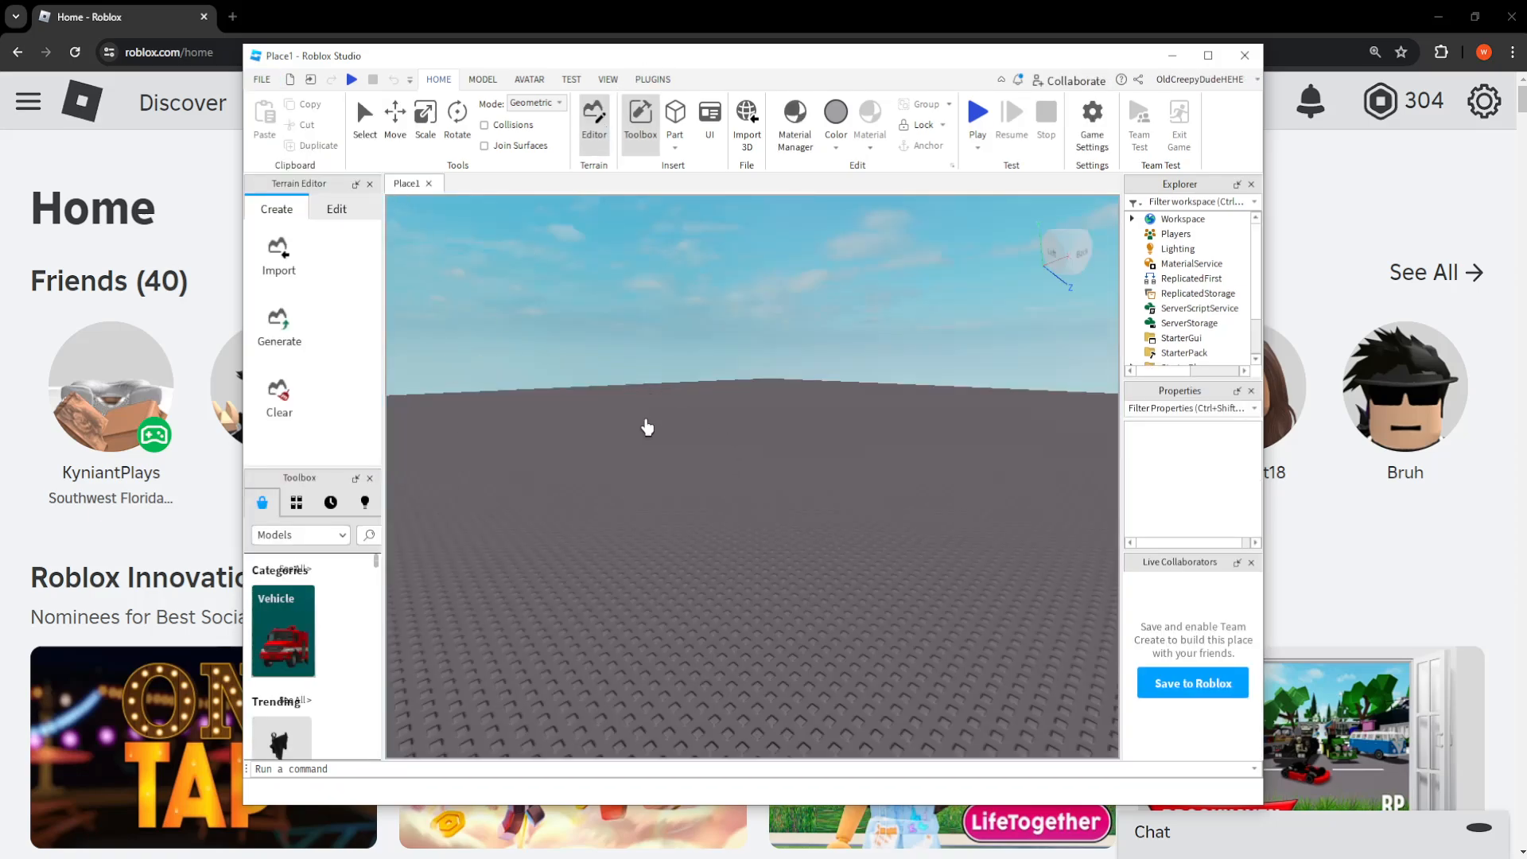
Save the baseplate place to Roblox as a new game named 'test game 2'.
left_click(261, 80)
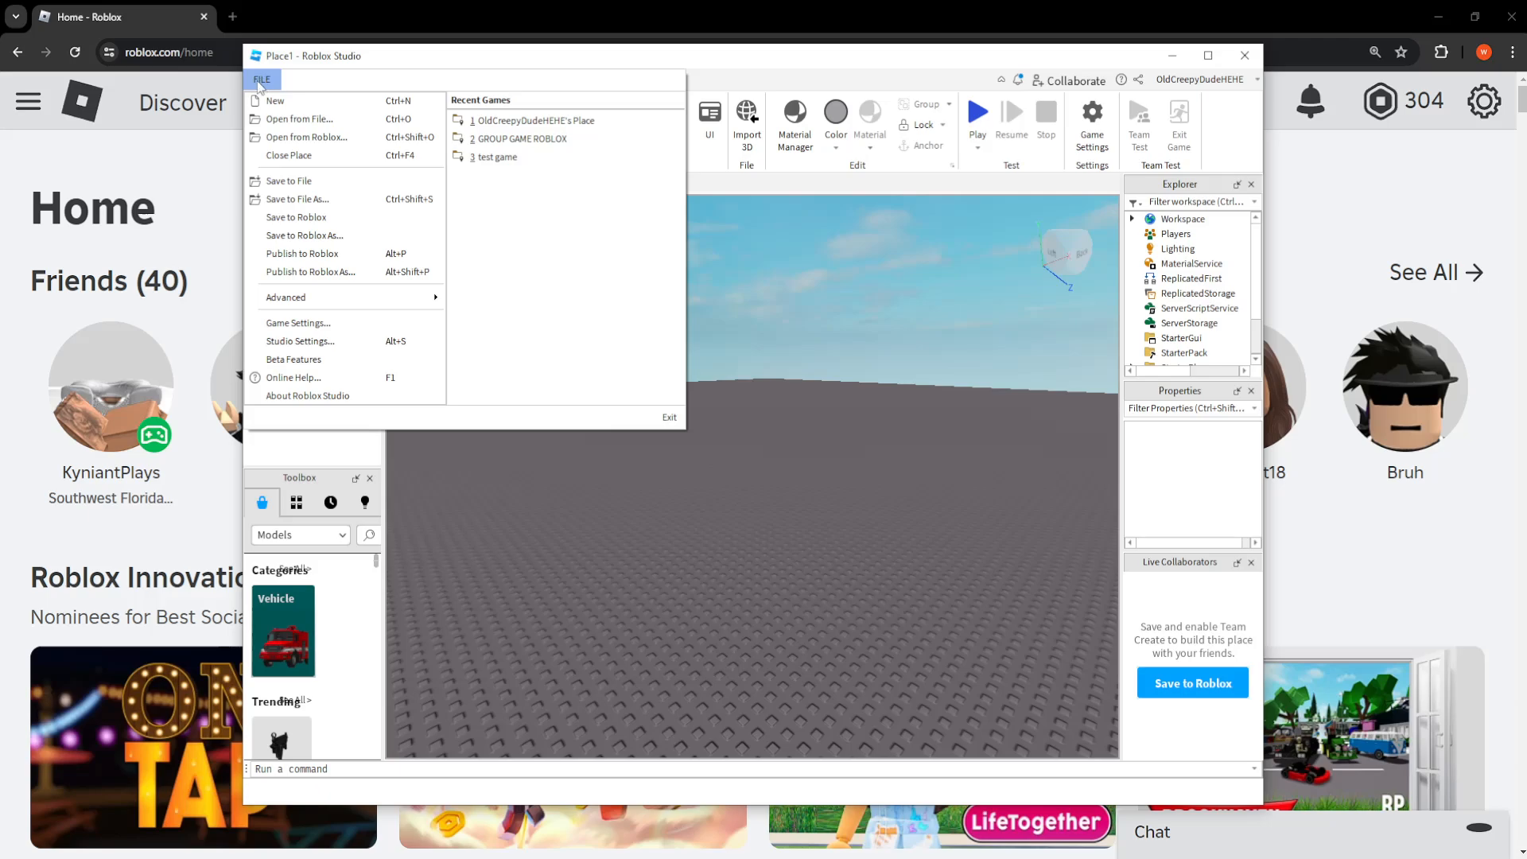
mouse_move(314, 203)
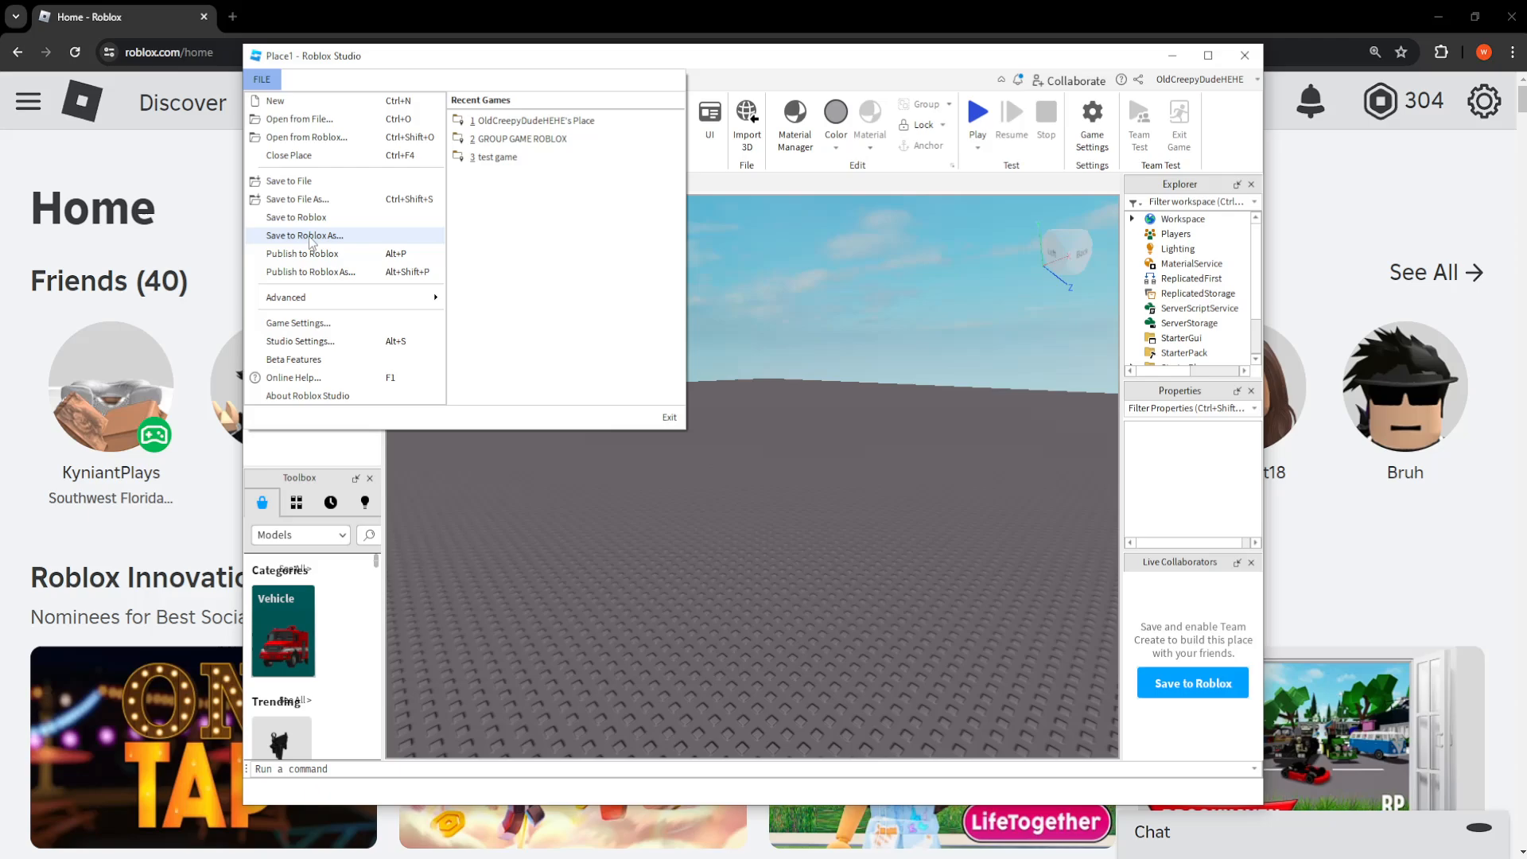
left_click(302, 236)
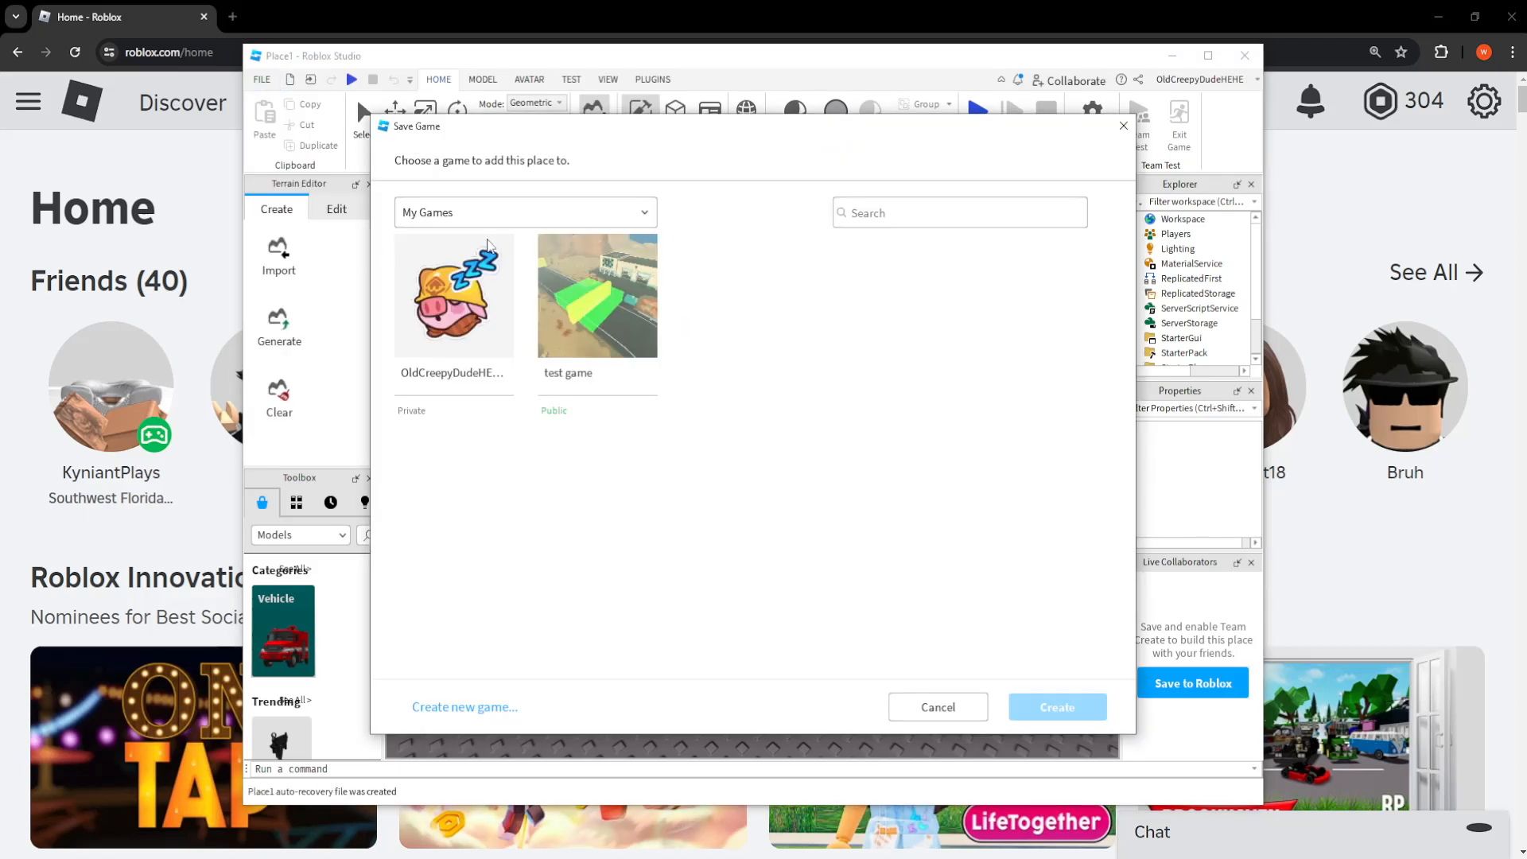
mouse_move(467, 716)
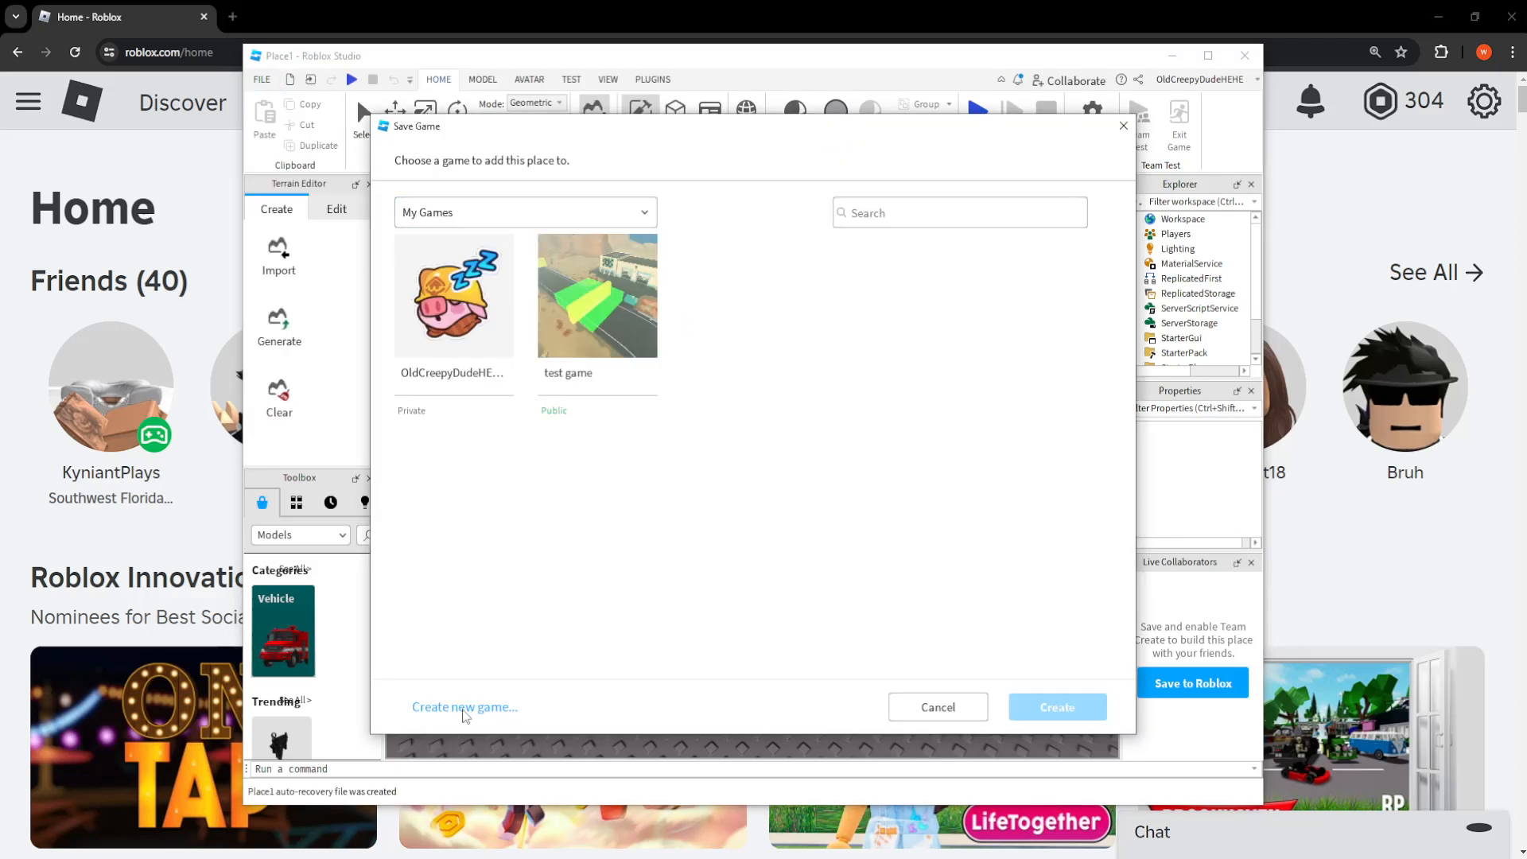
left_click(465, 706)
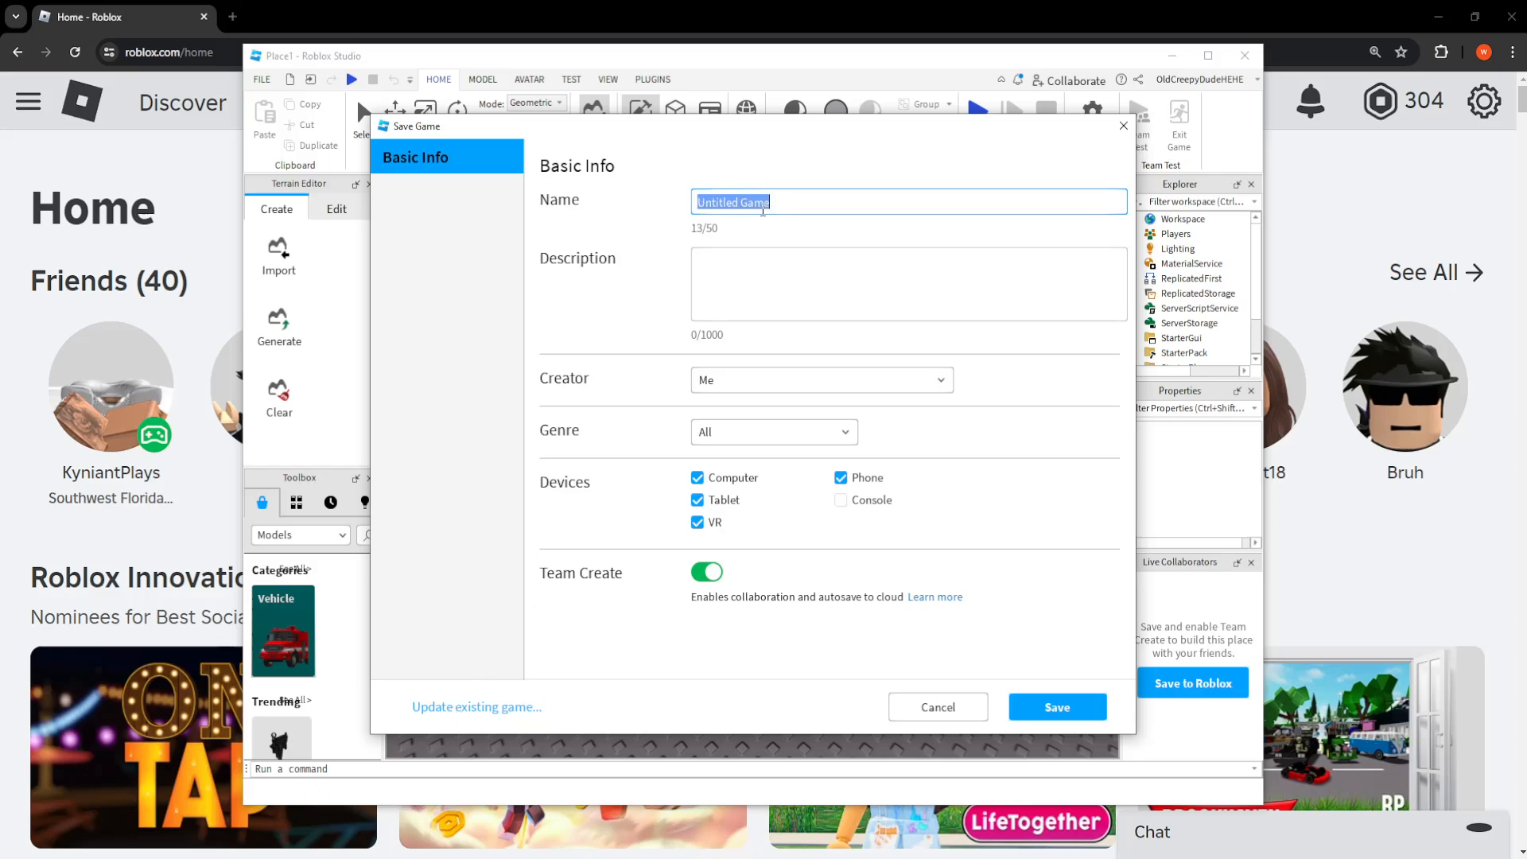
type("test game 2")
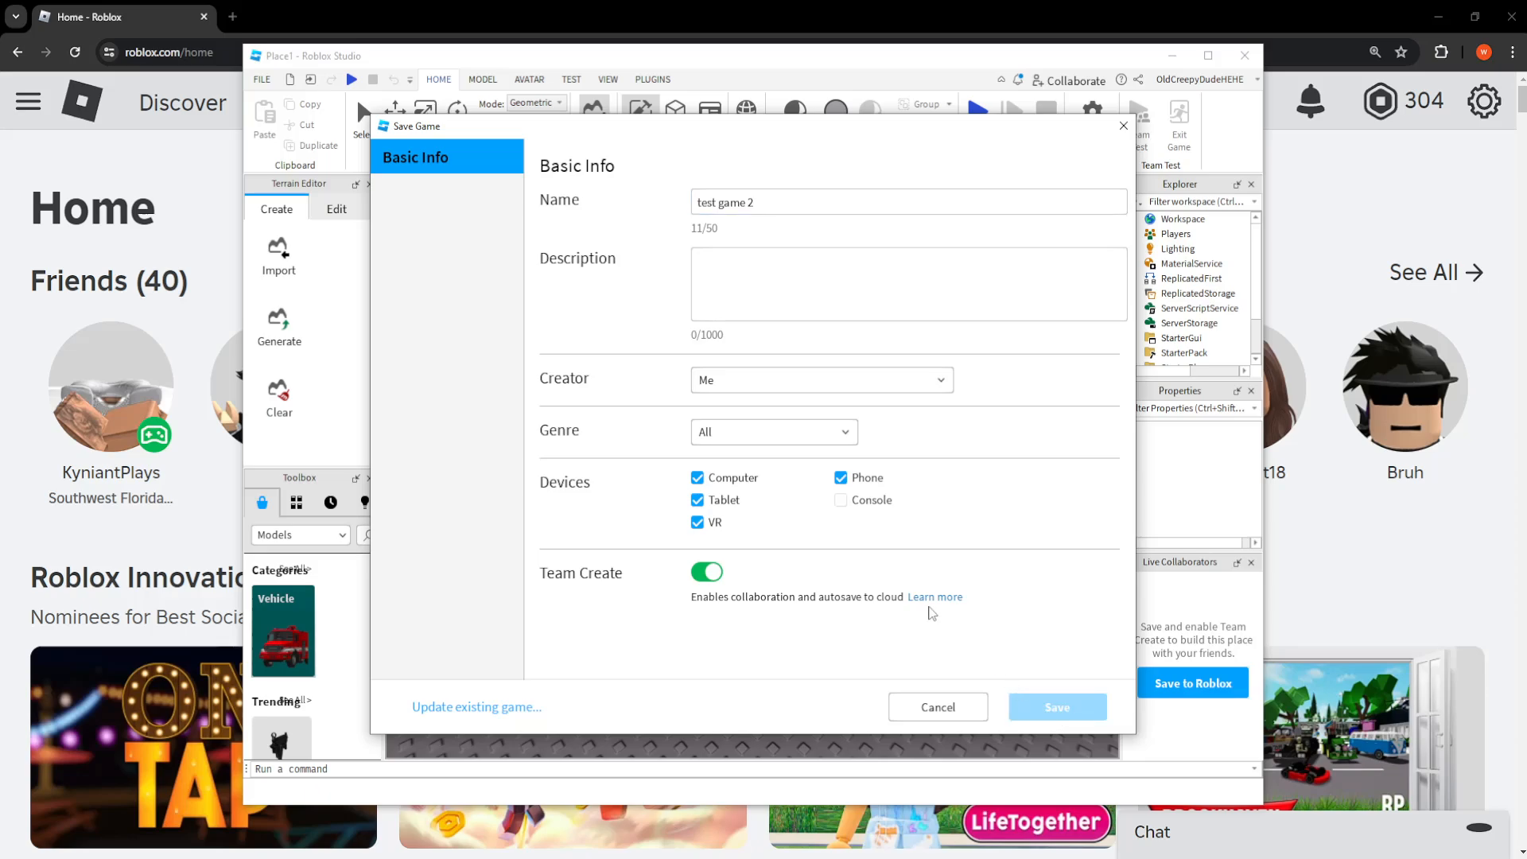
left_click(1056, 707)
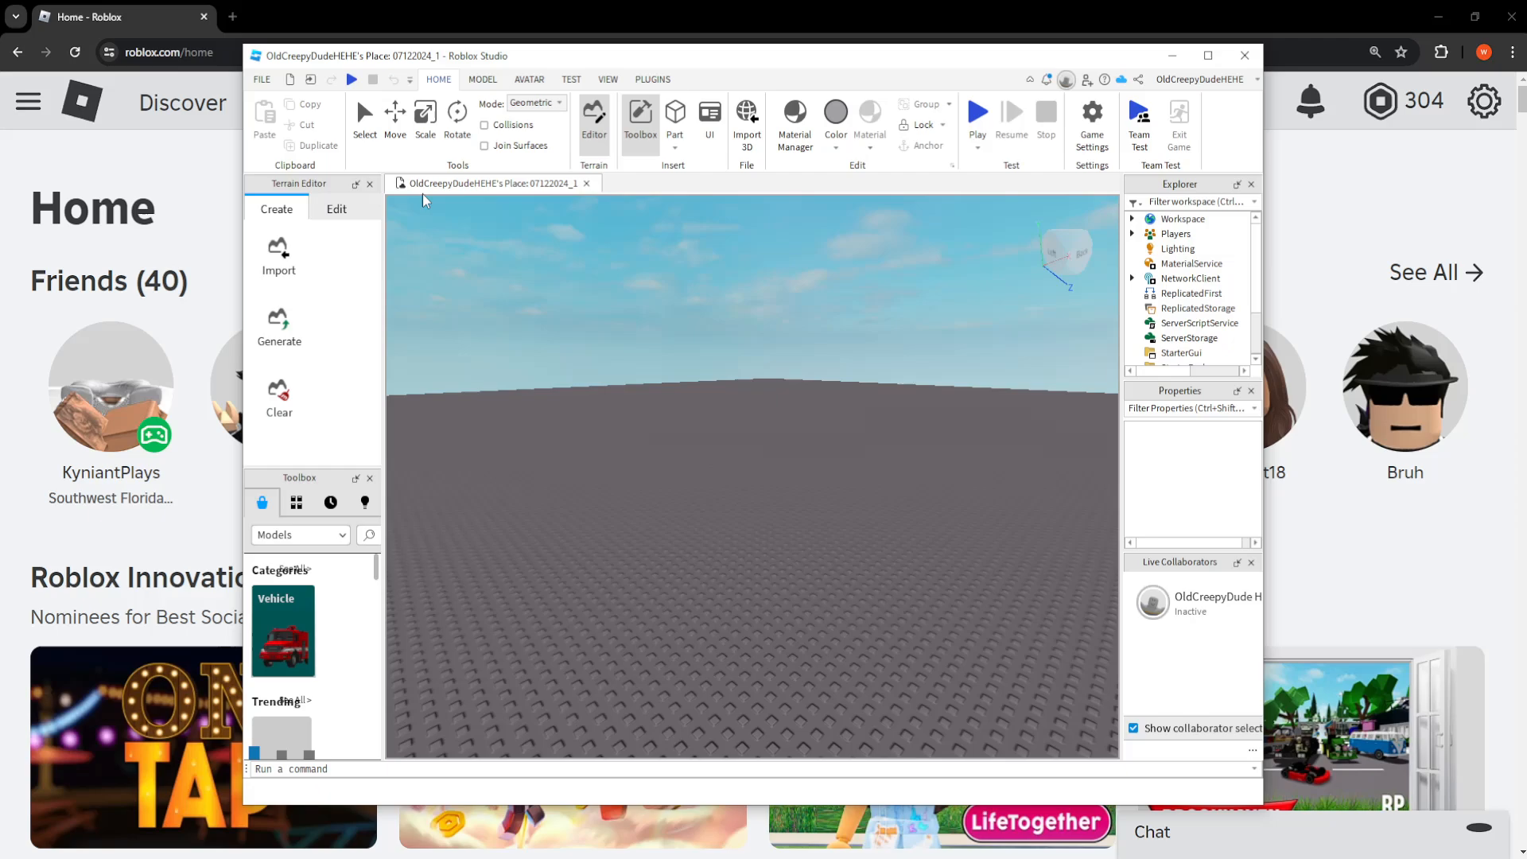
mouse_move(585, 184)
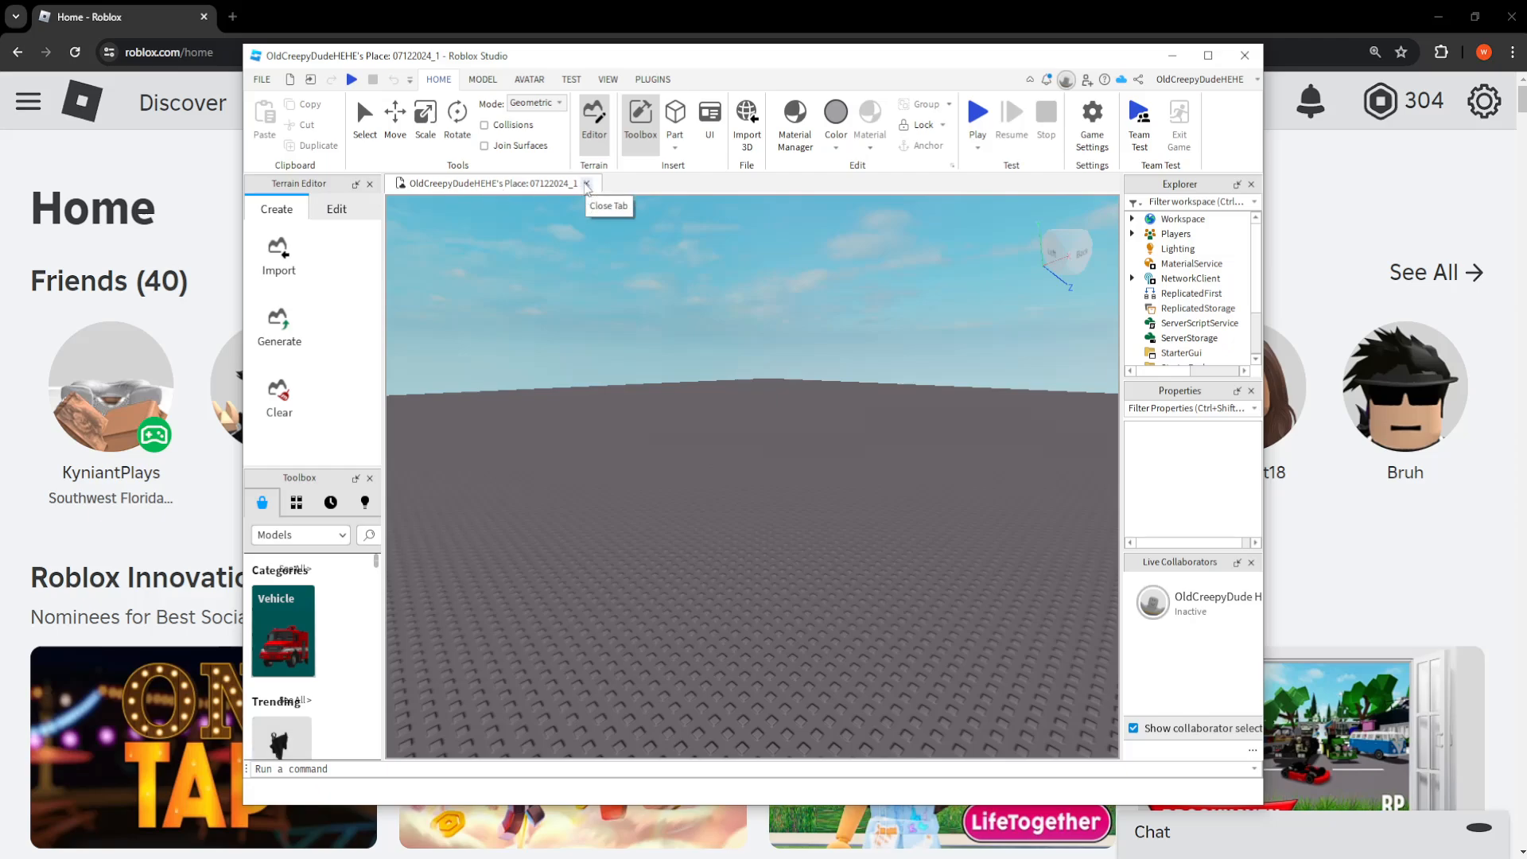
Close the place and reopen 'test game 2' from My Games.
left_click(587, 183)
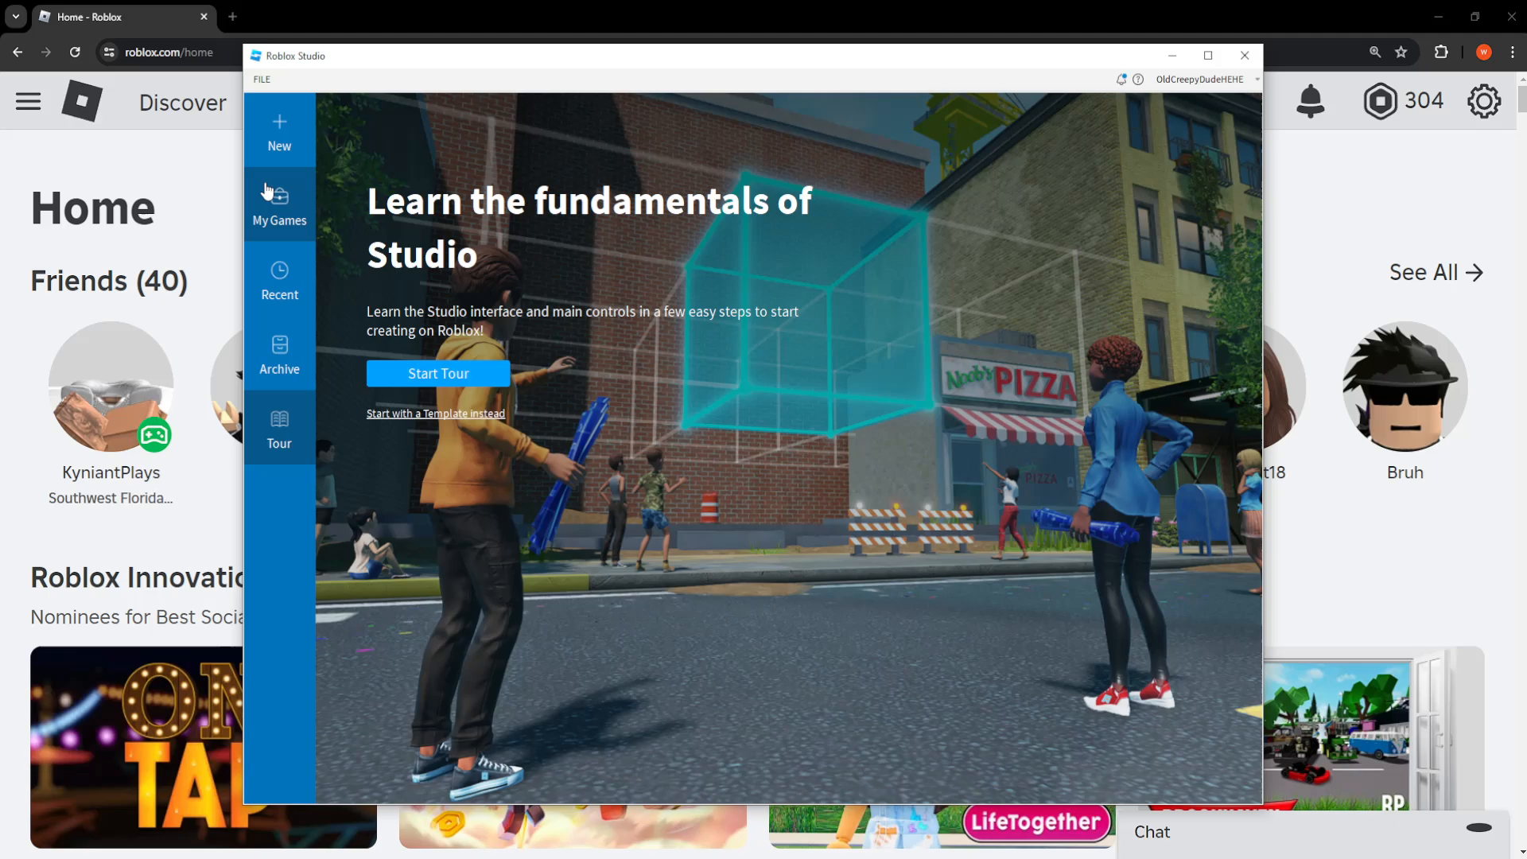
left_click(280, 207)
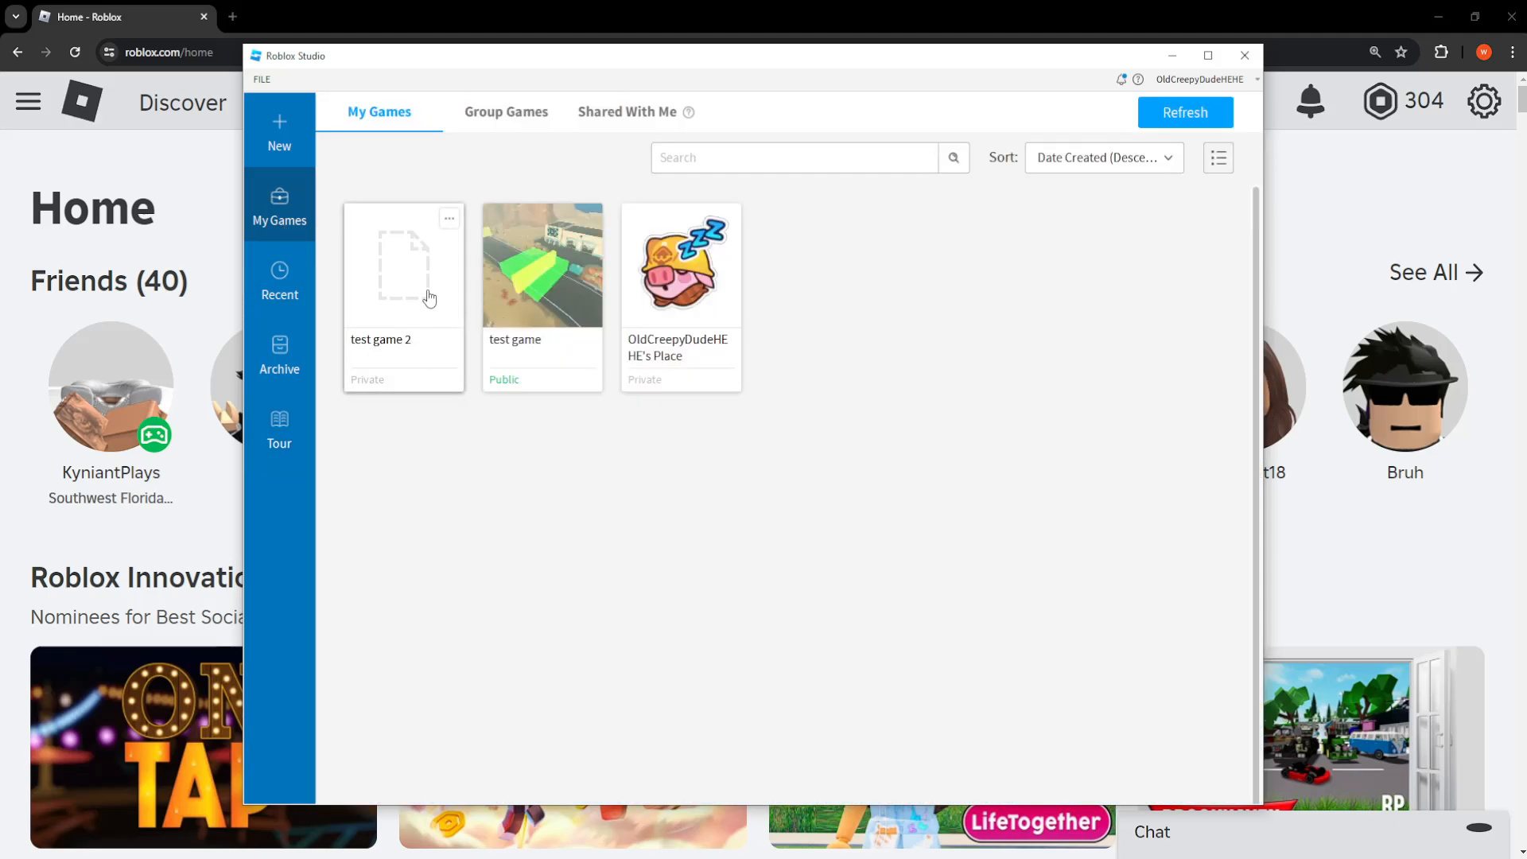
mouse_move(418, 288)
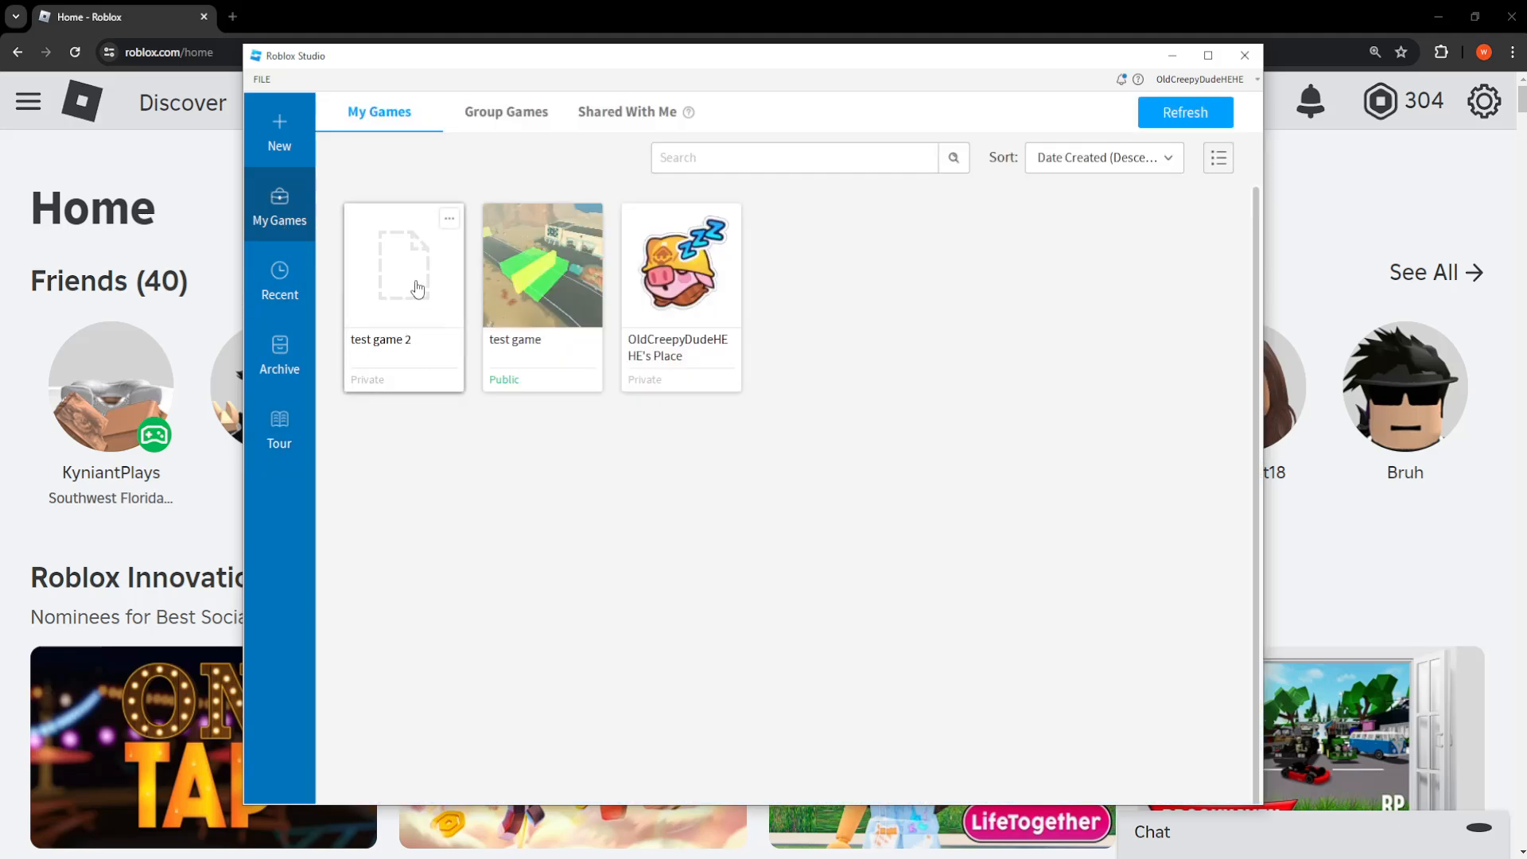
double_click(402, 264)
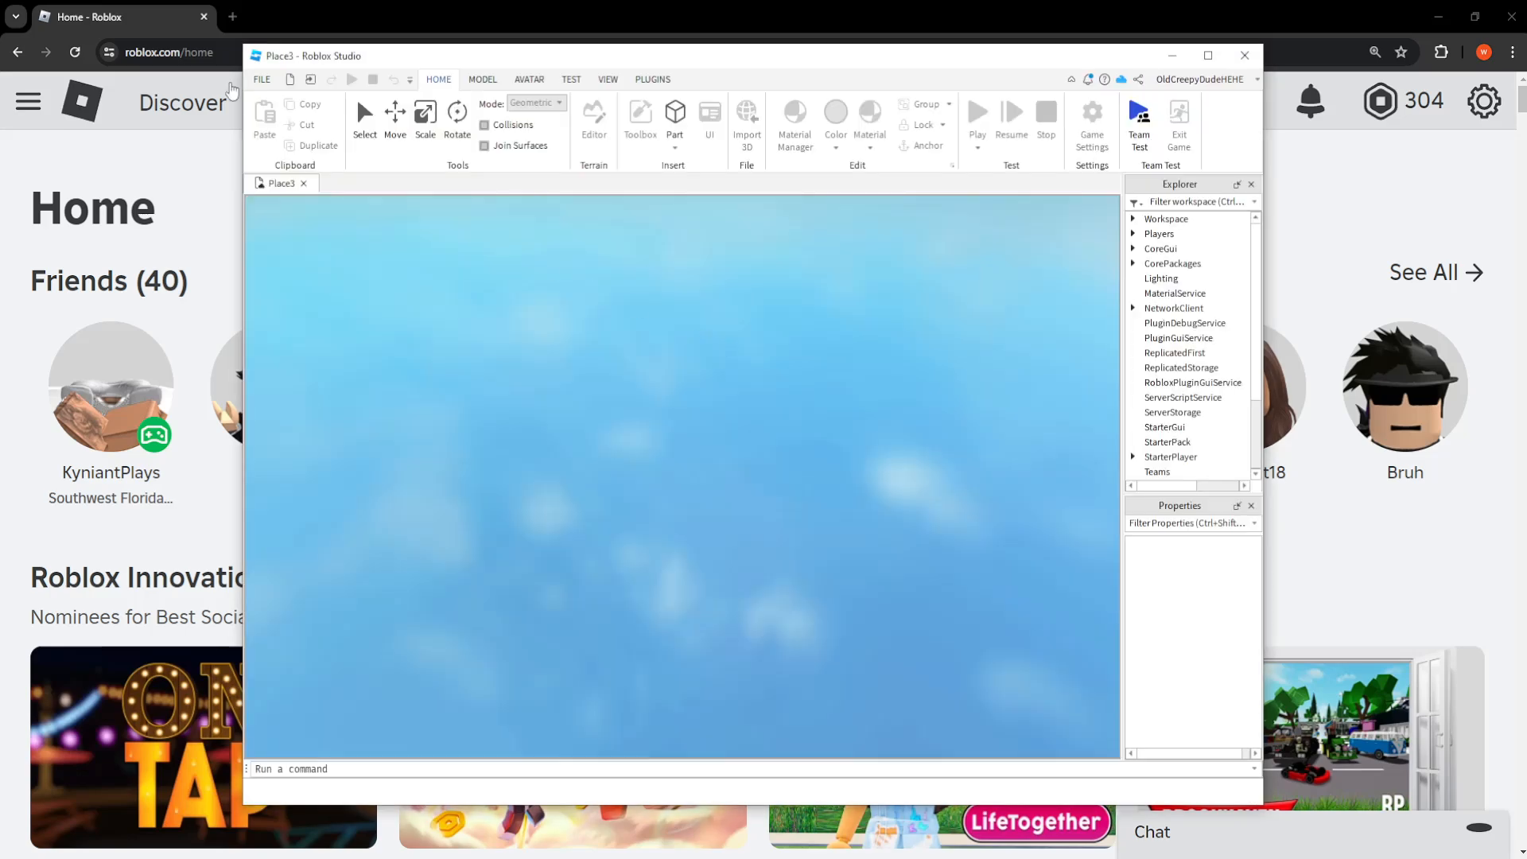
Publish 'test game 2' to Roblox via the File menu.
left_click(261, 80)
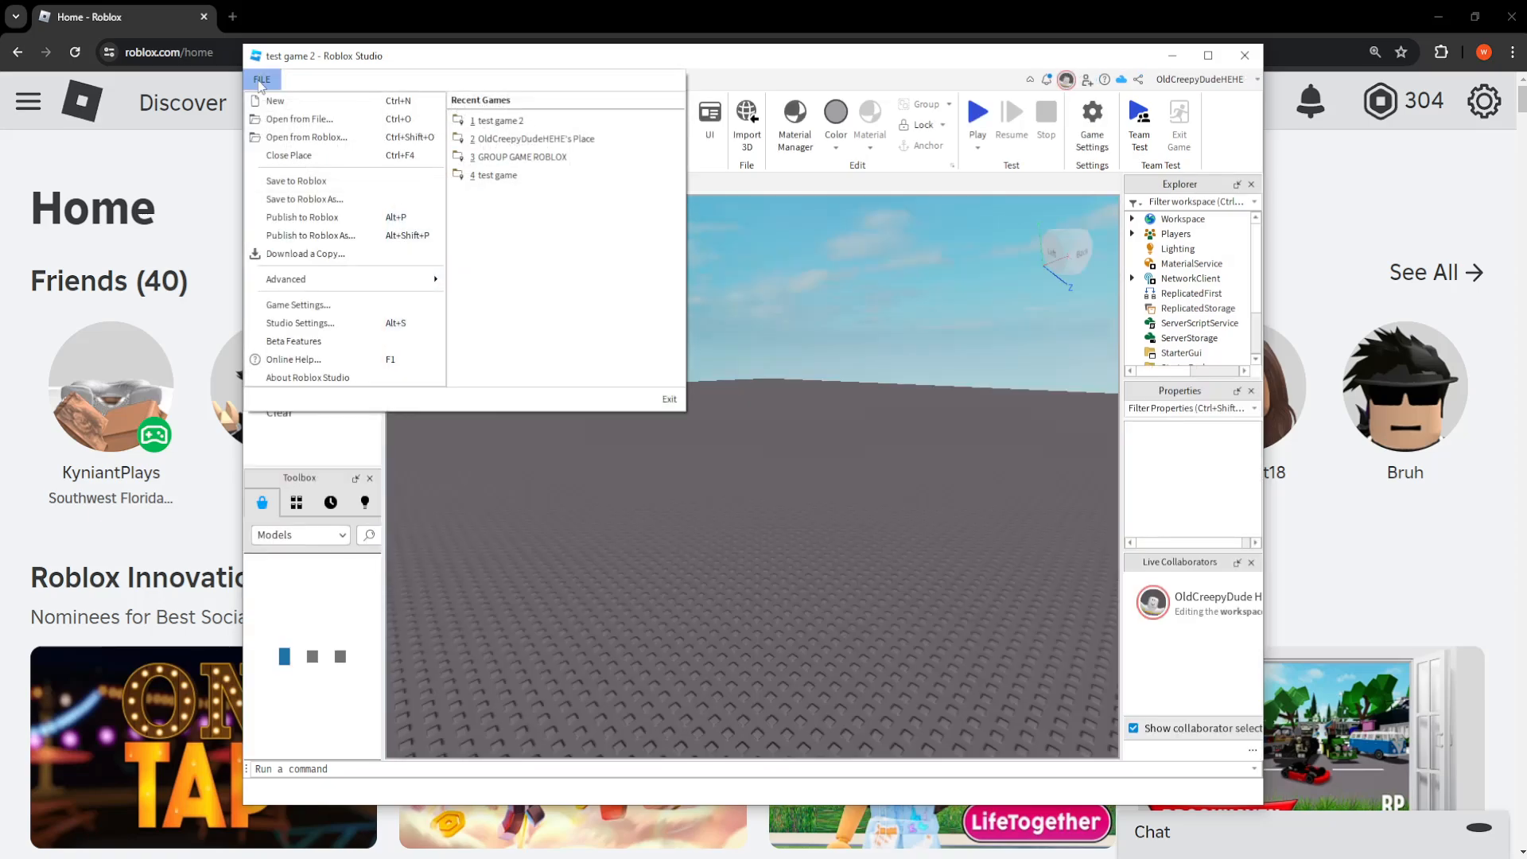
mouse_move(307, 223)
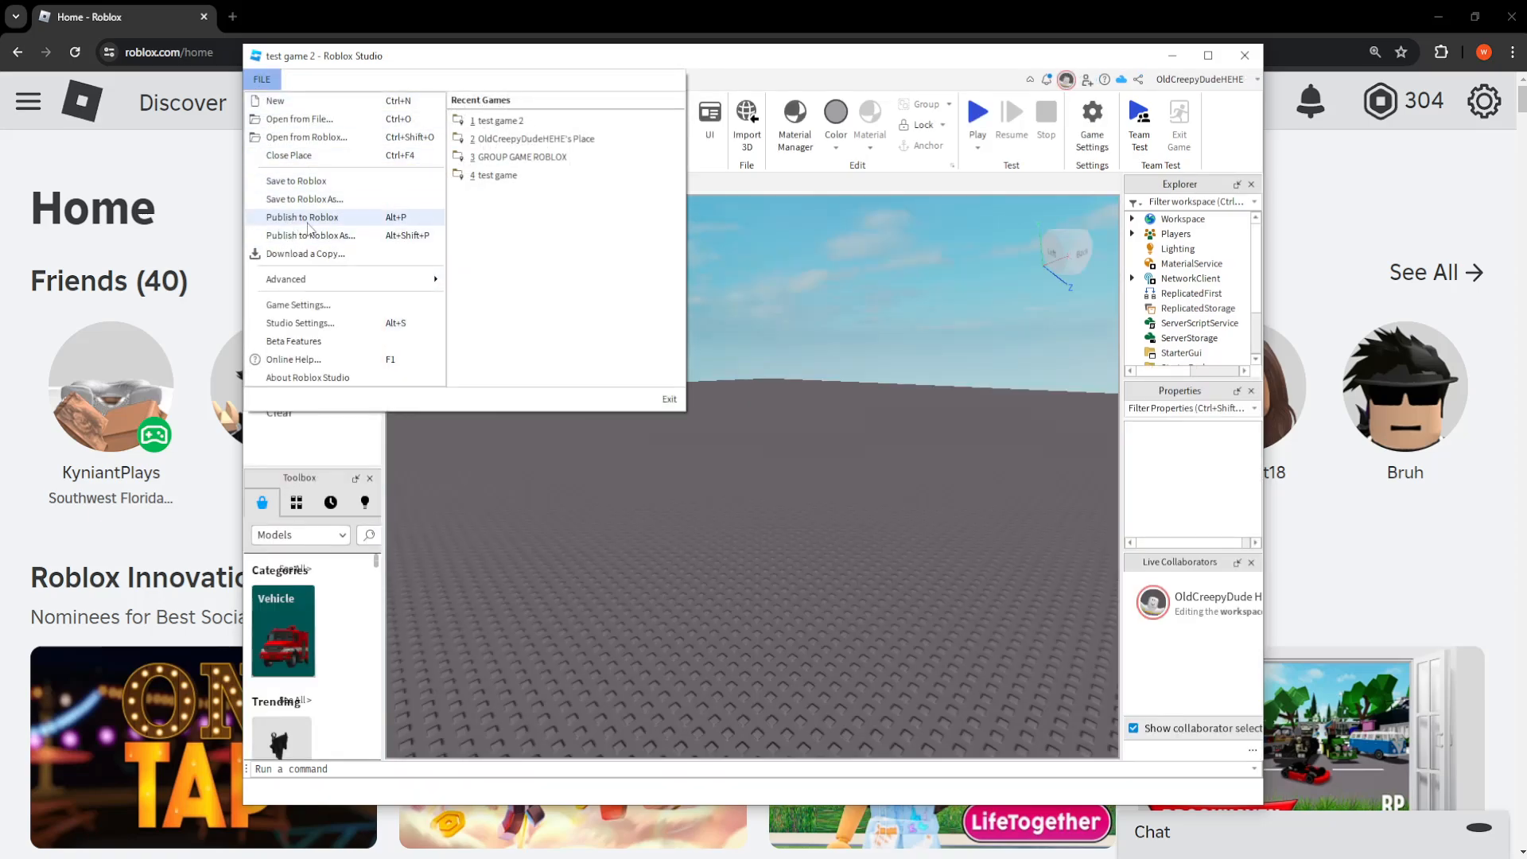
left_click(302, 218)
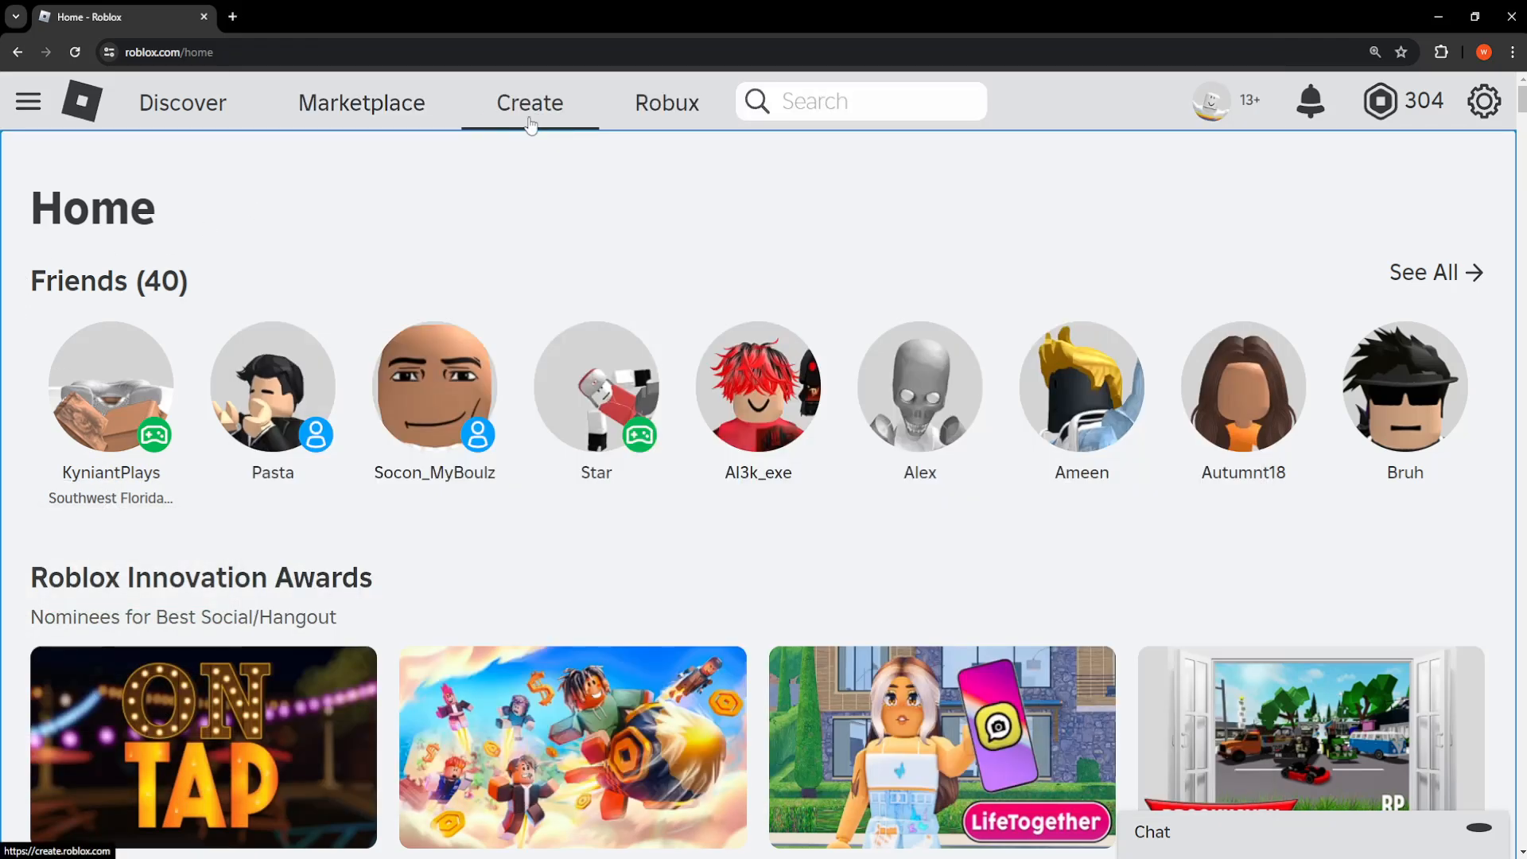
Reach the 'test game 2' experience page in Creator Hub Creations.
left_click(530, 101)
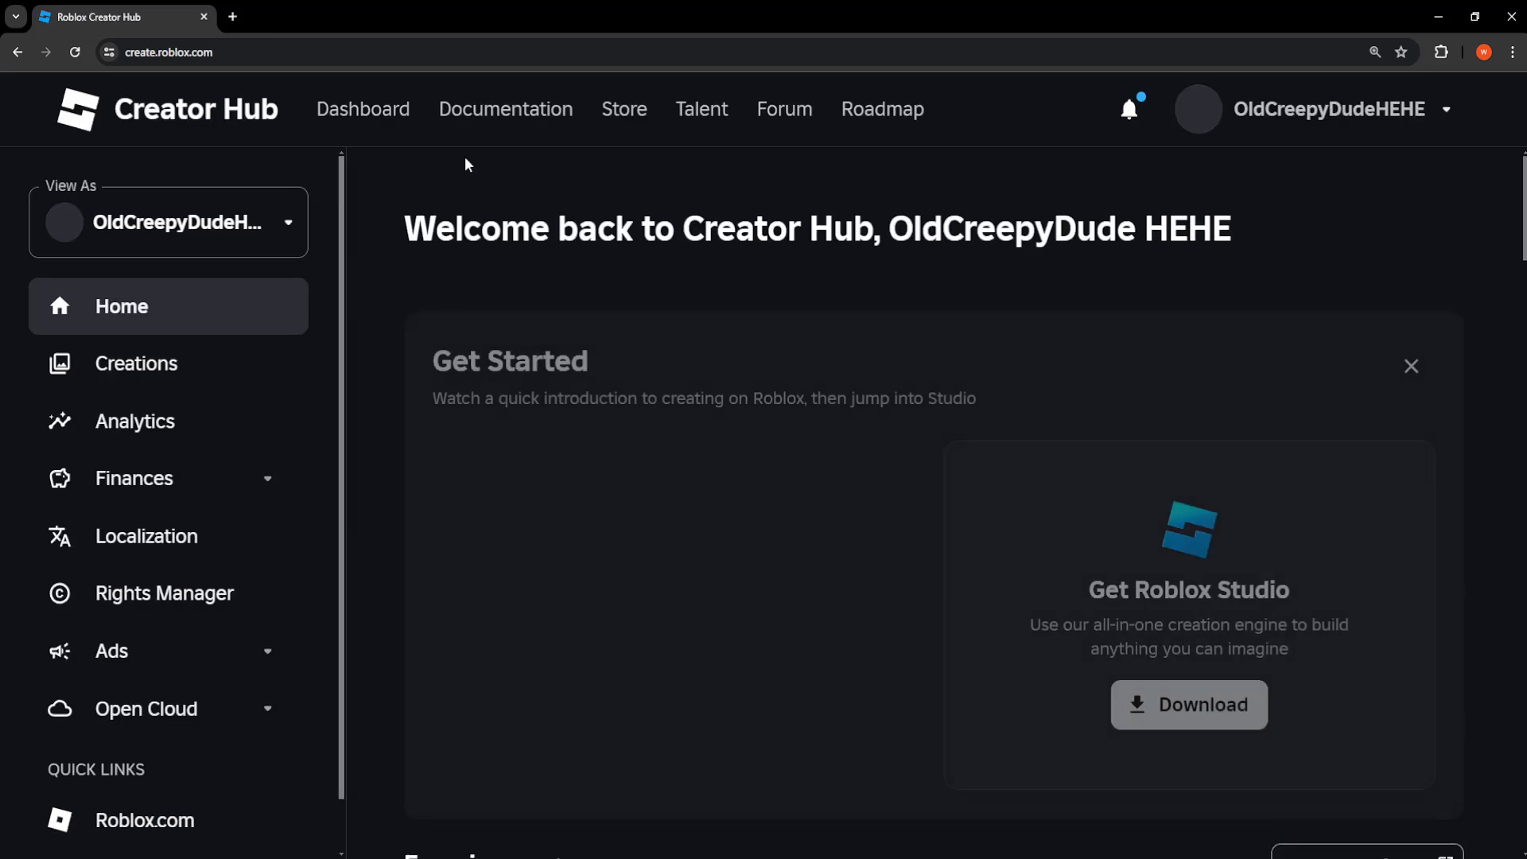
left_click(136, 363)
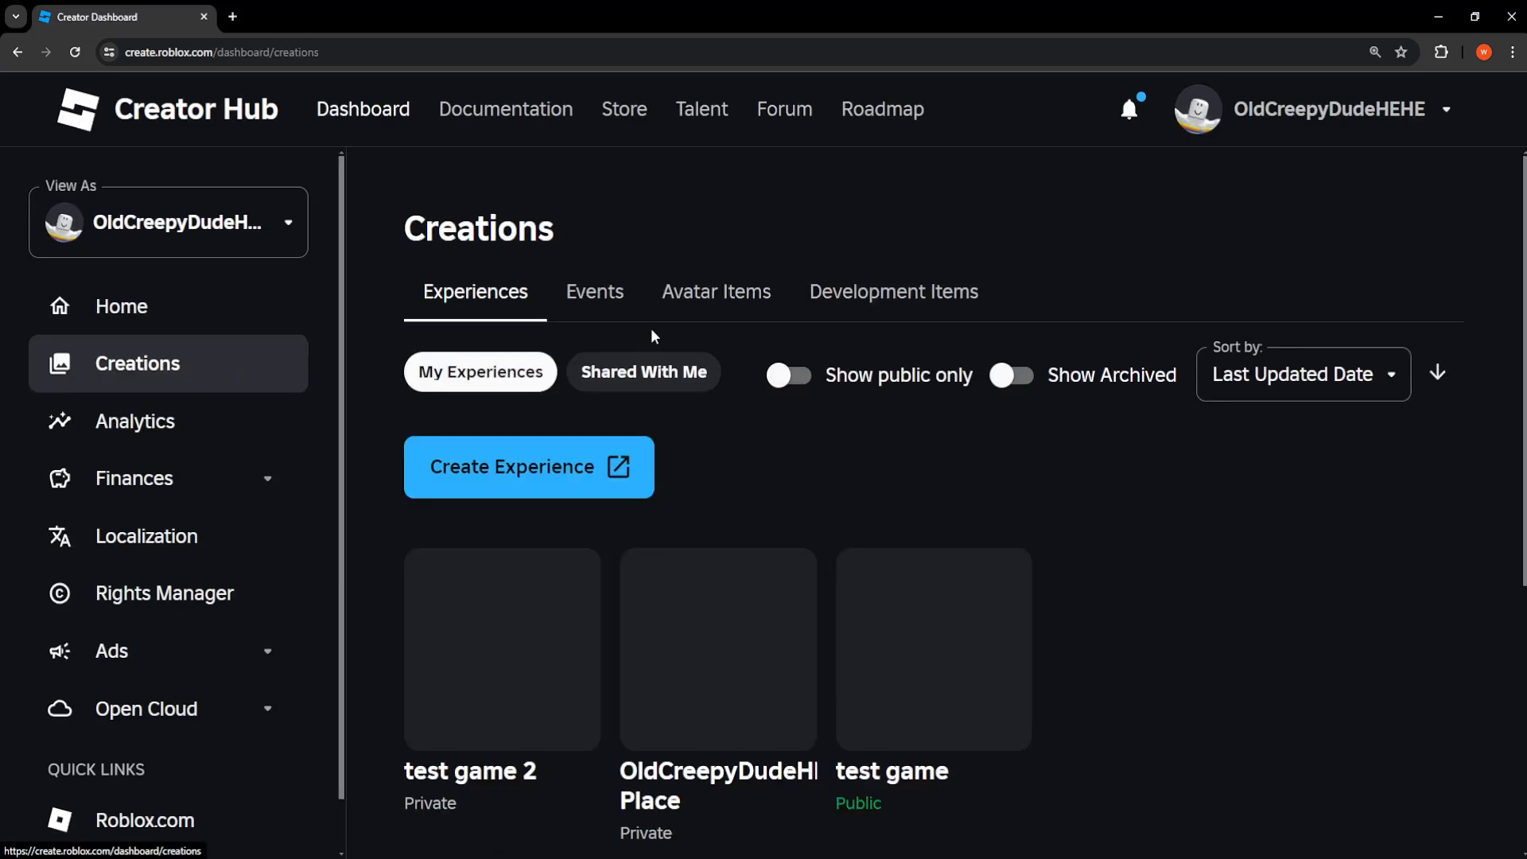
scroll("down", 3)
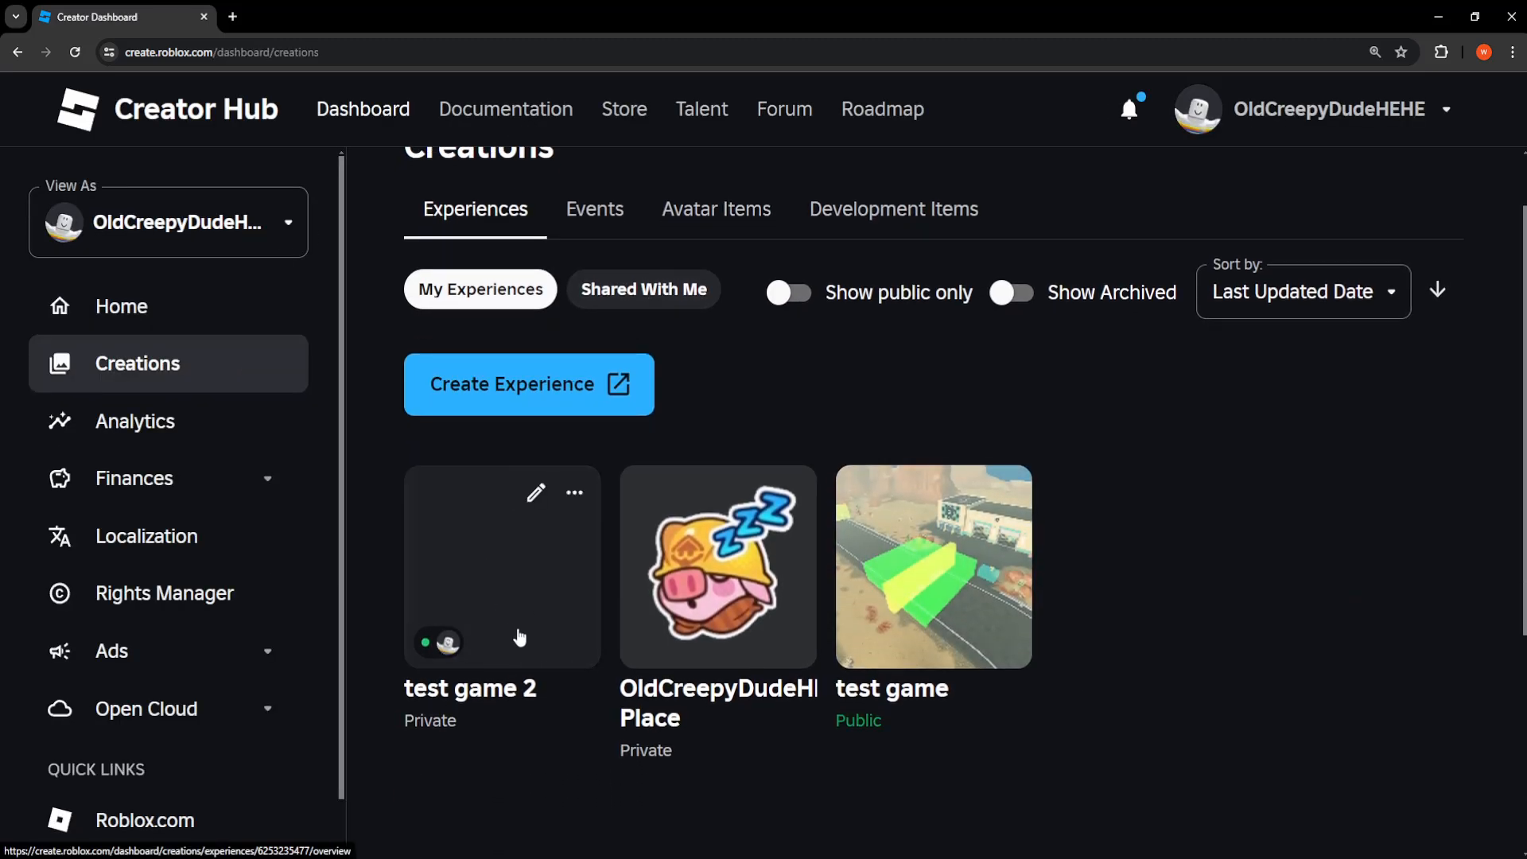
mouse_move(524, 591)
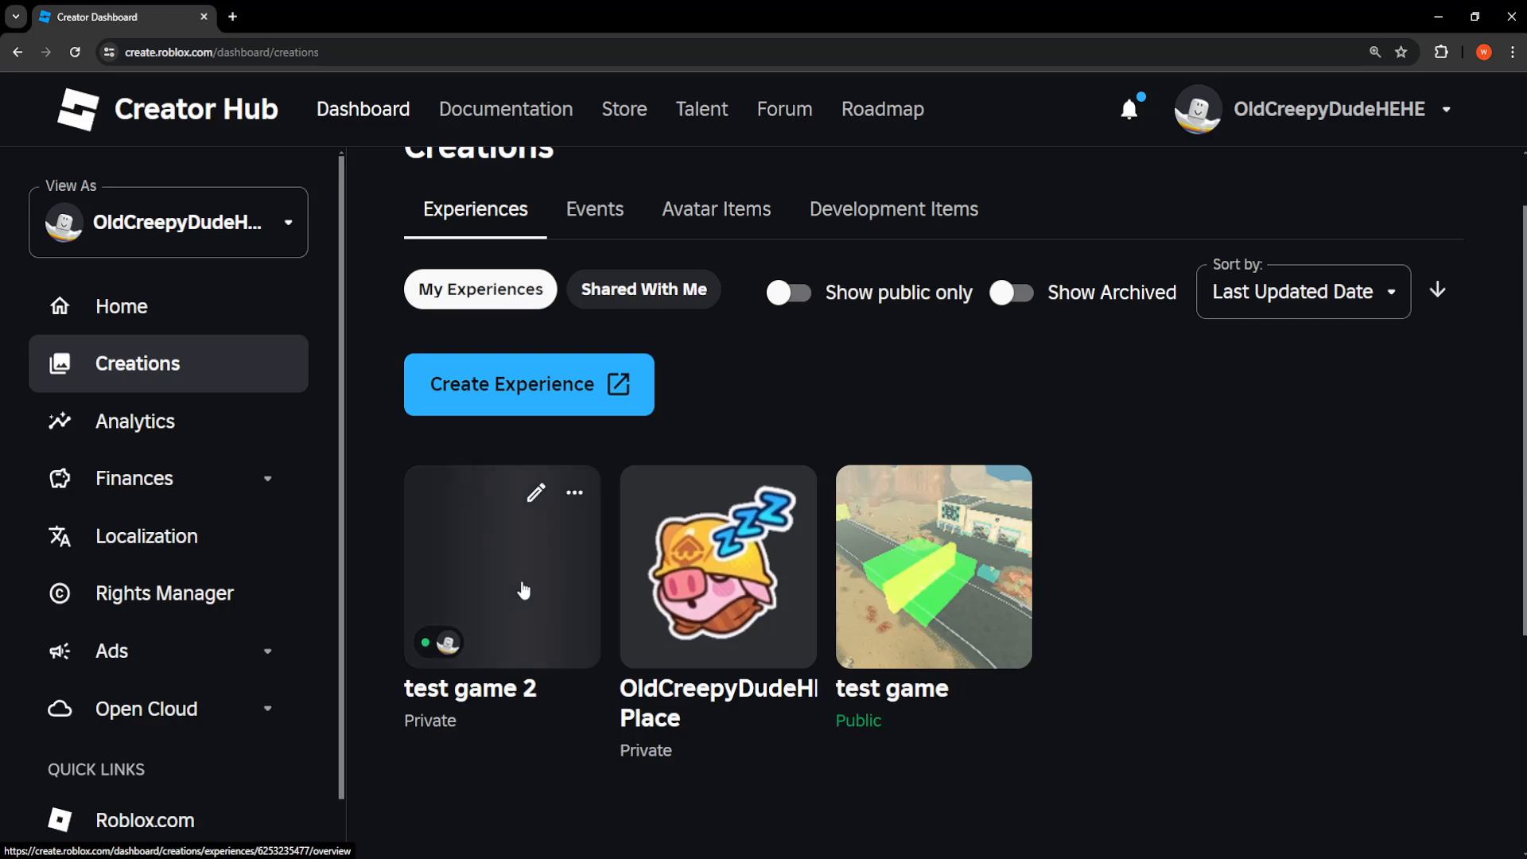
left_click(501, 566)
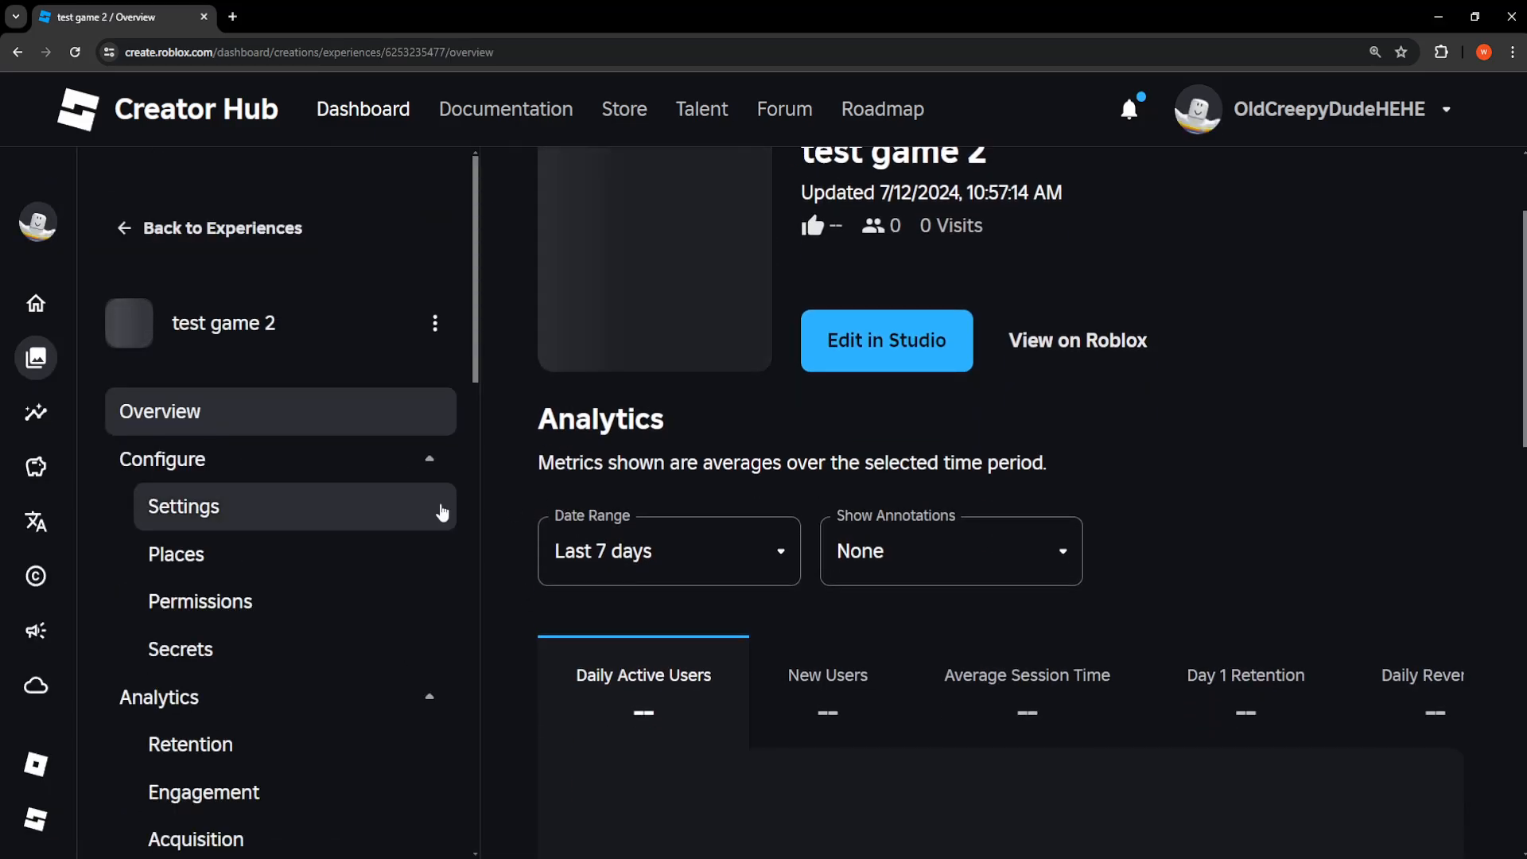
Set the game's privacy to Public, save changes, and return to Overview.
left_click(183, 506)
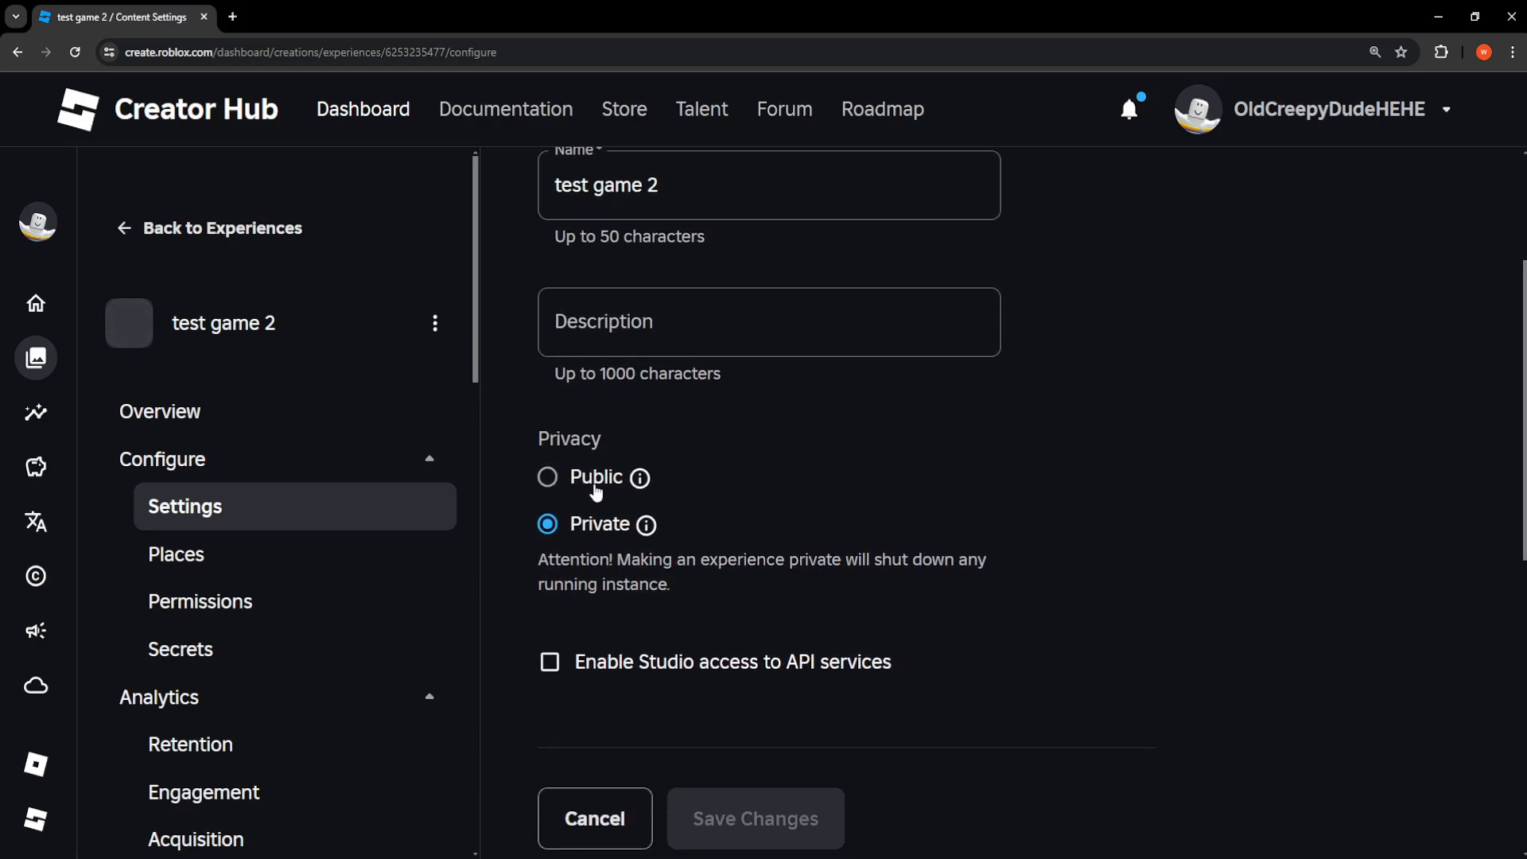
left_click(547, 476)
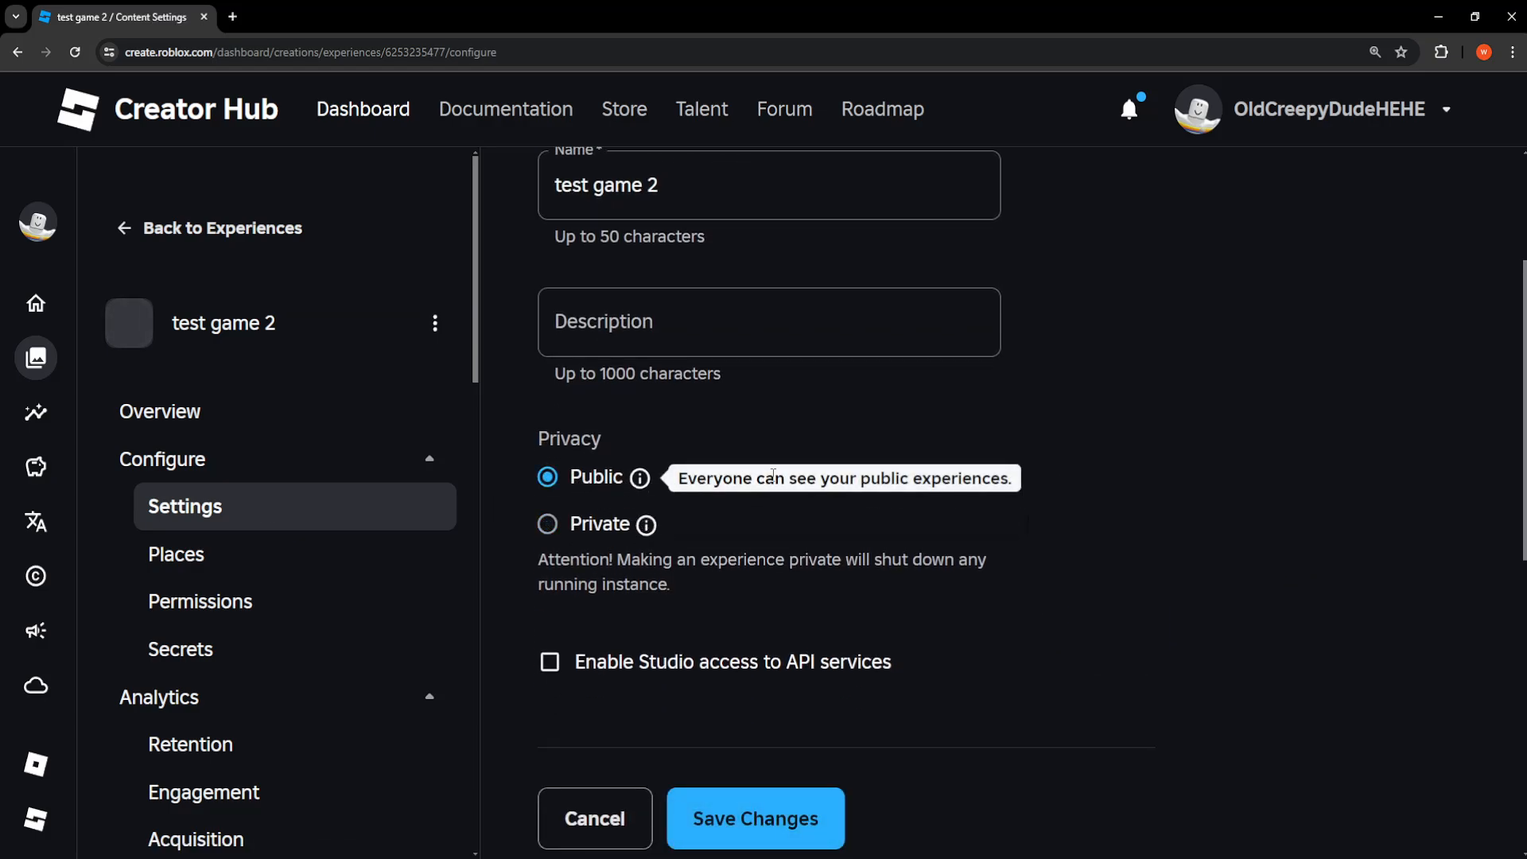
left_click(752, 818)
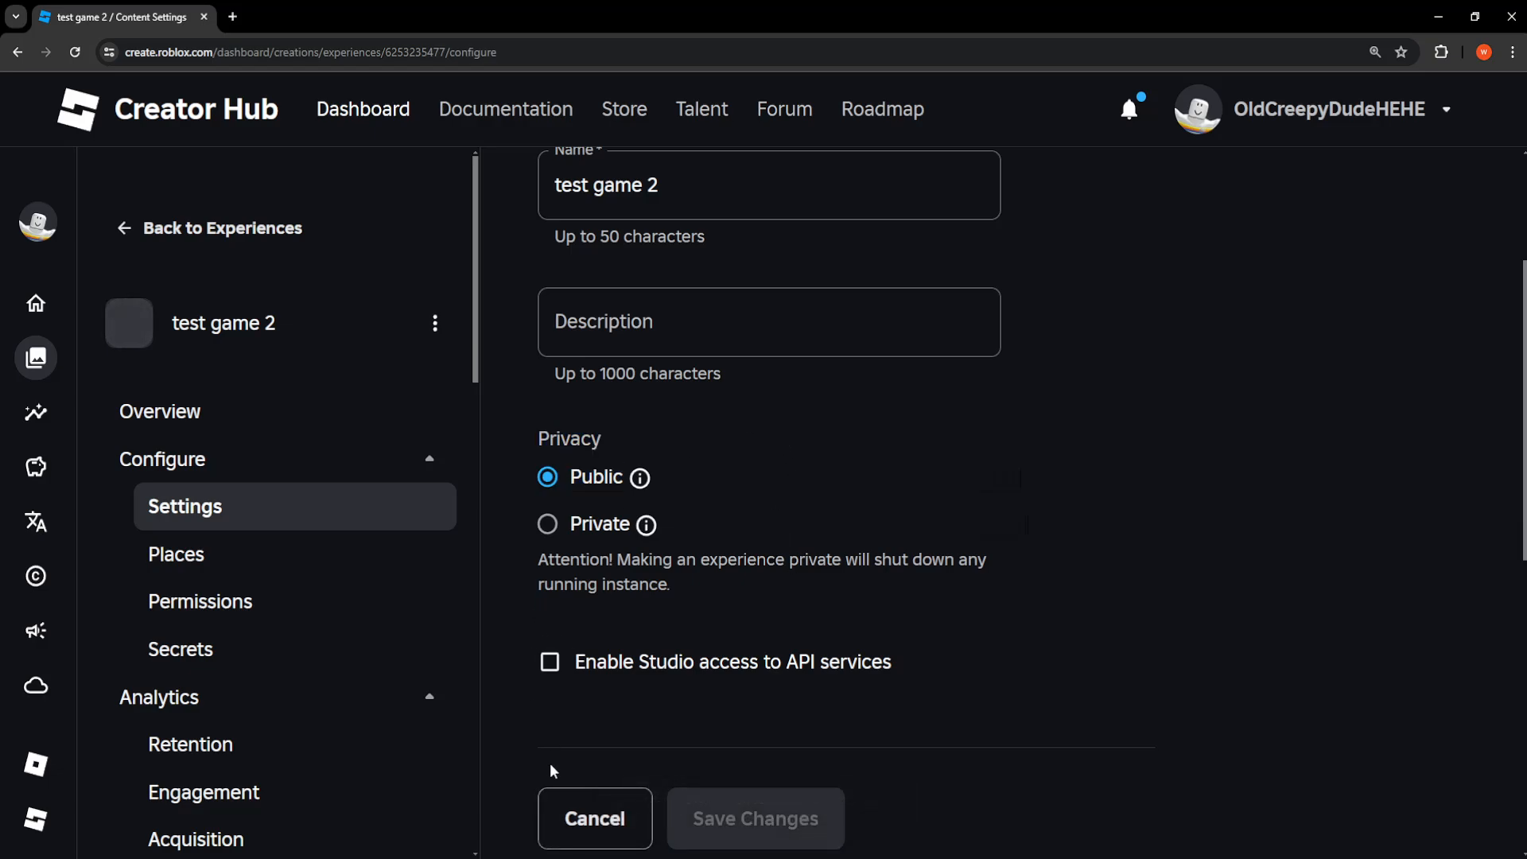
left_click(159, 410)
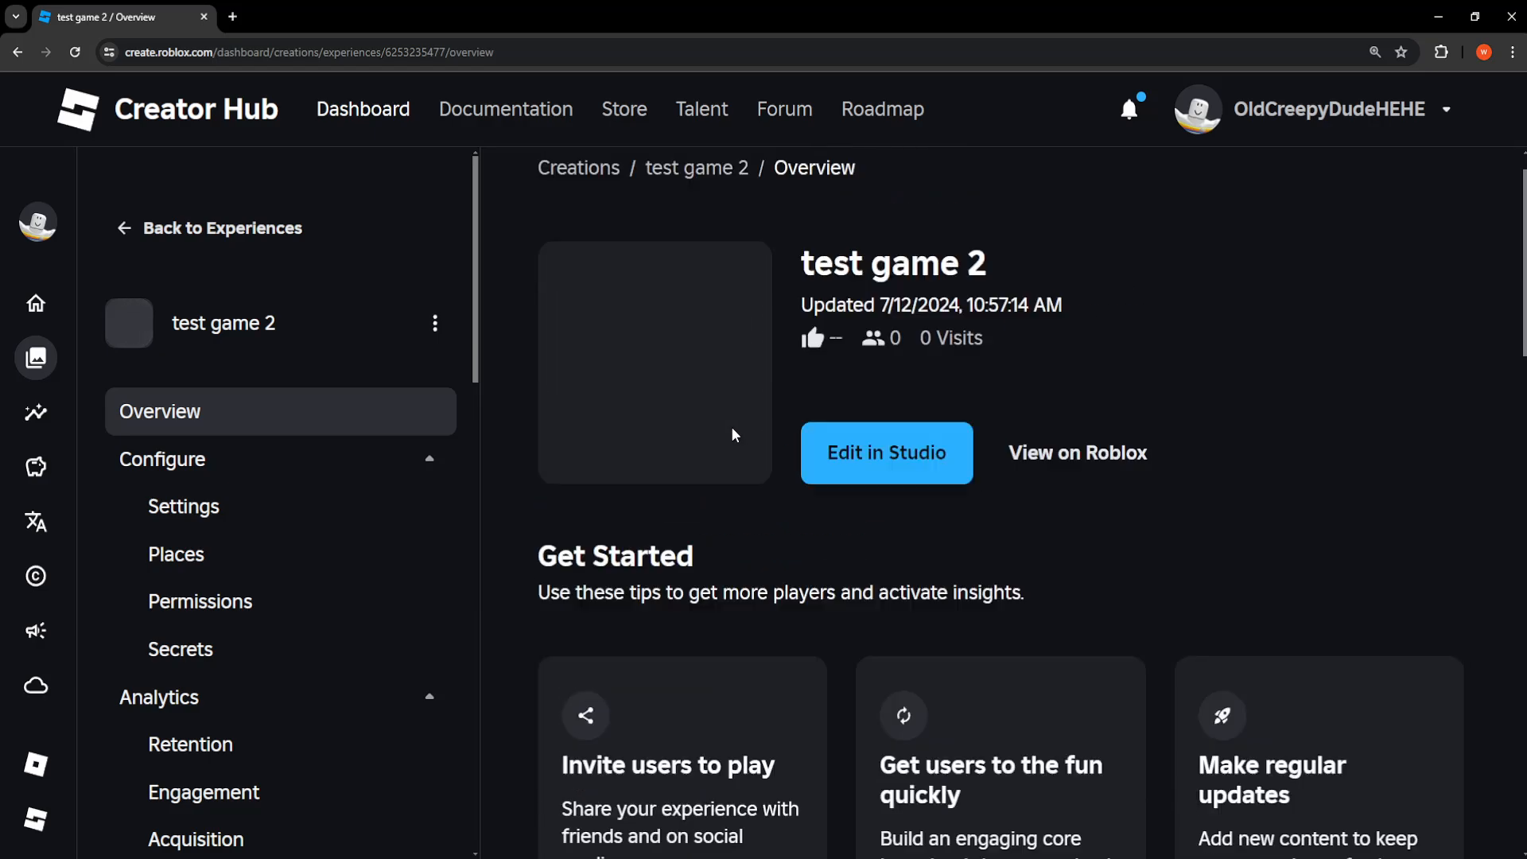